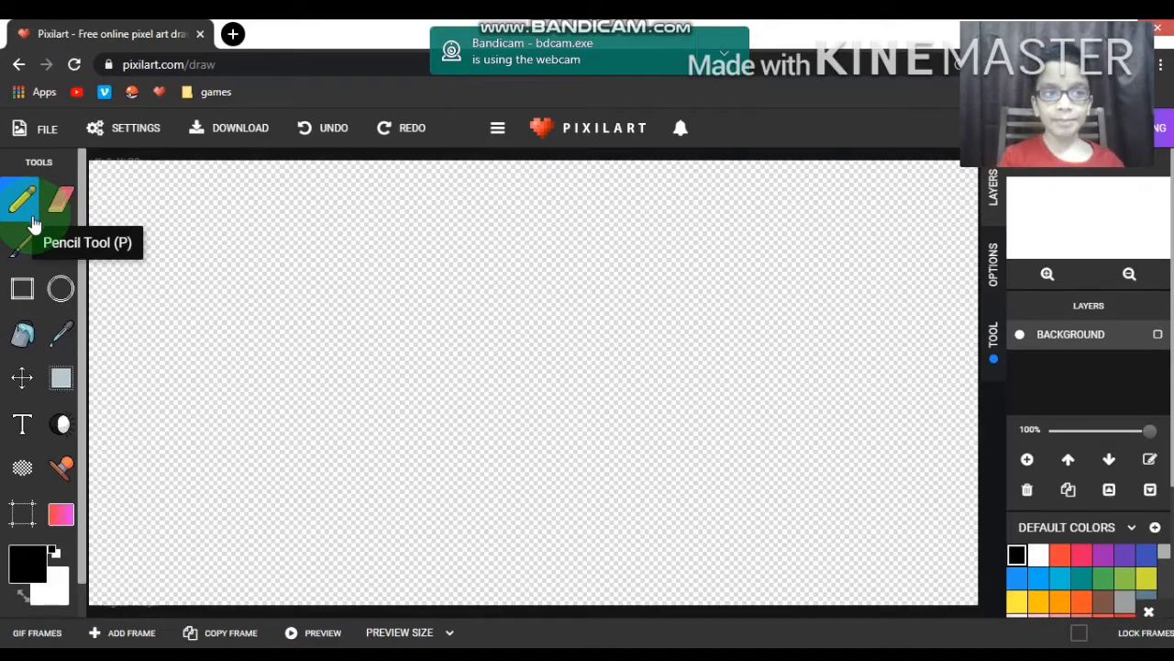
# Resize the blank drawing to 200 pixels wide by 100 pixels tall.
pyautogui.click(48, 129)
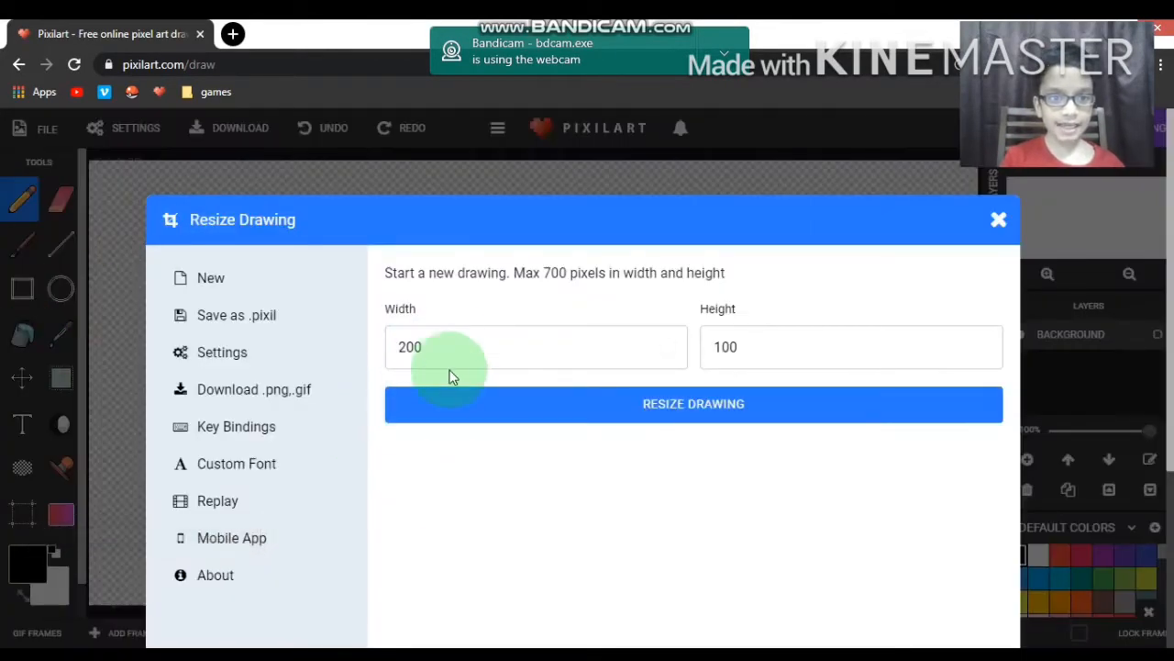
pyautogui.click(536, 347)
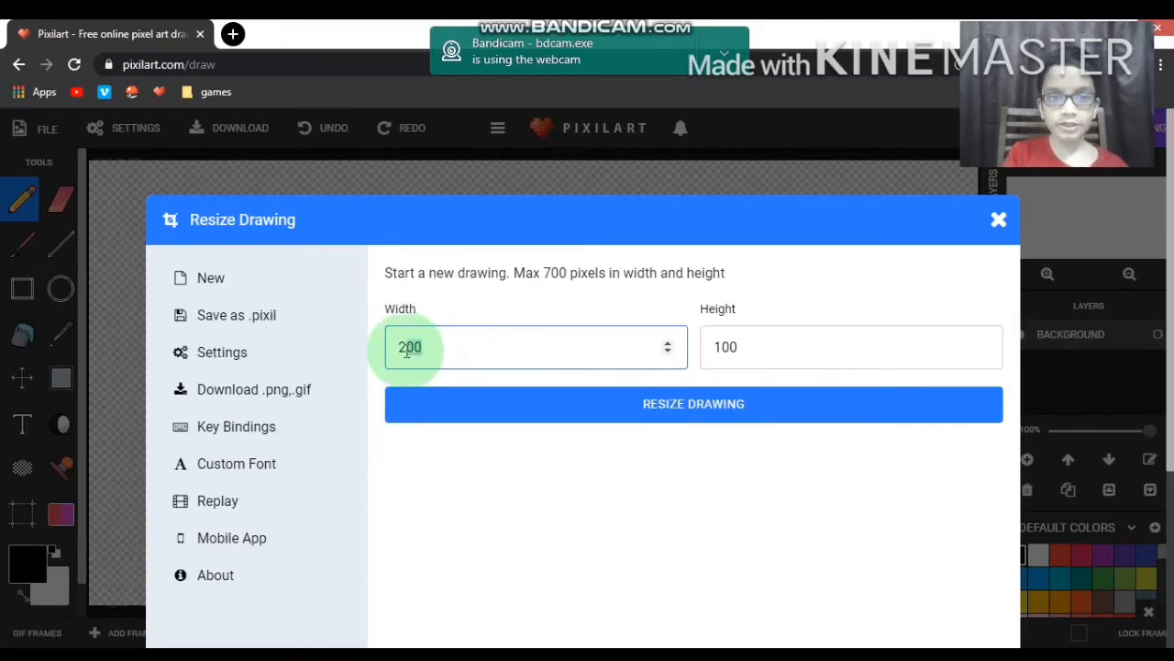
pyautogui.click(844, 347)
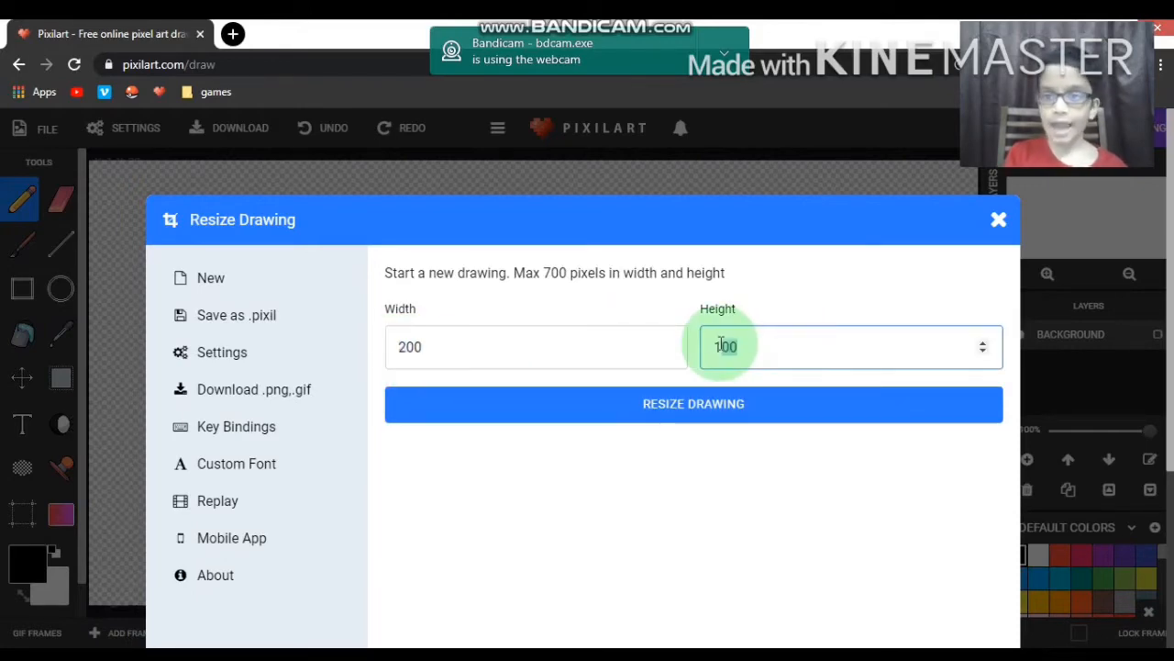
pyautogui.click(694, 403)
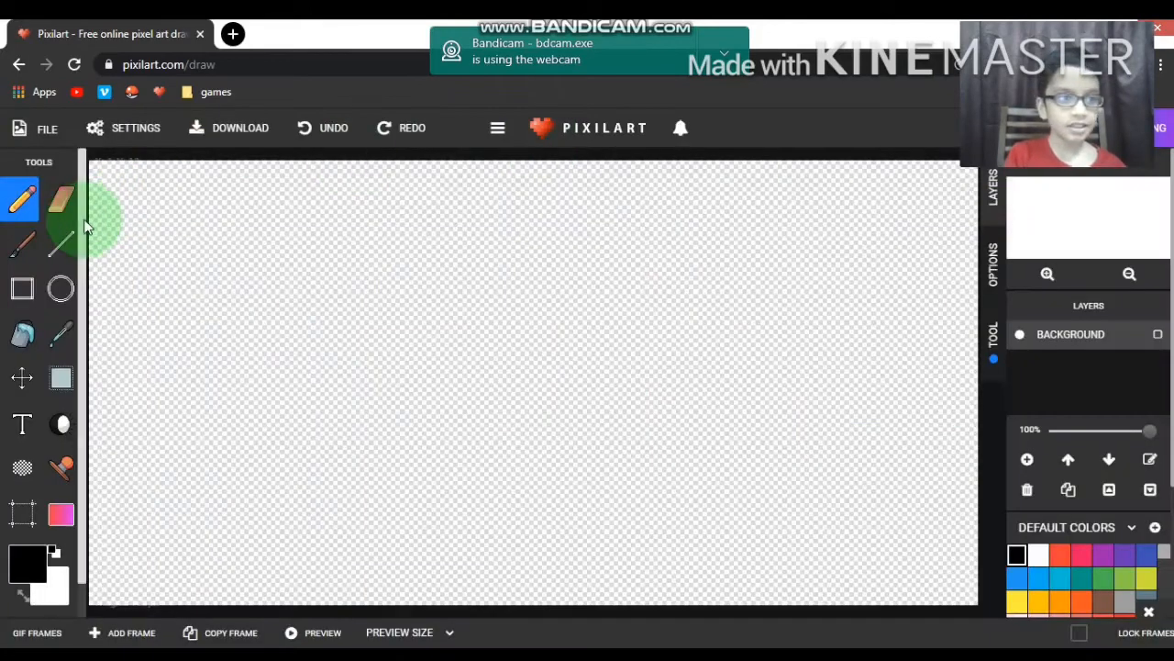
# Draw a green ground rectangle along the bottom and bucket-fill the sky light blue.
pyautogui.click(22, 288)
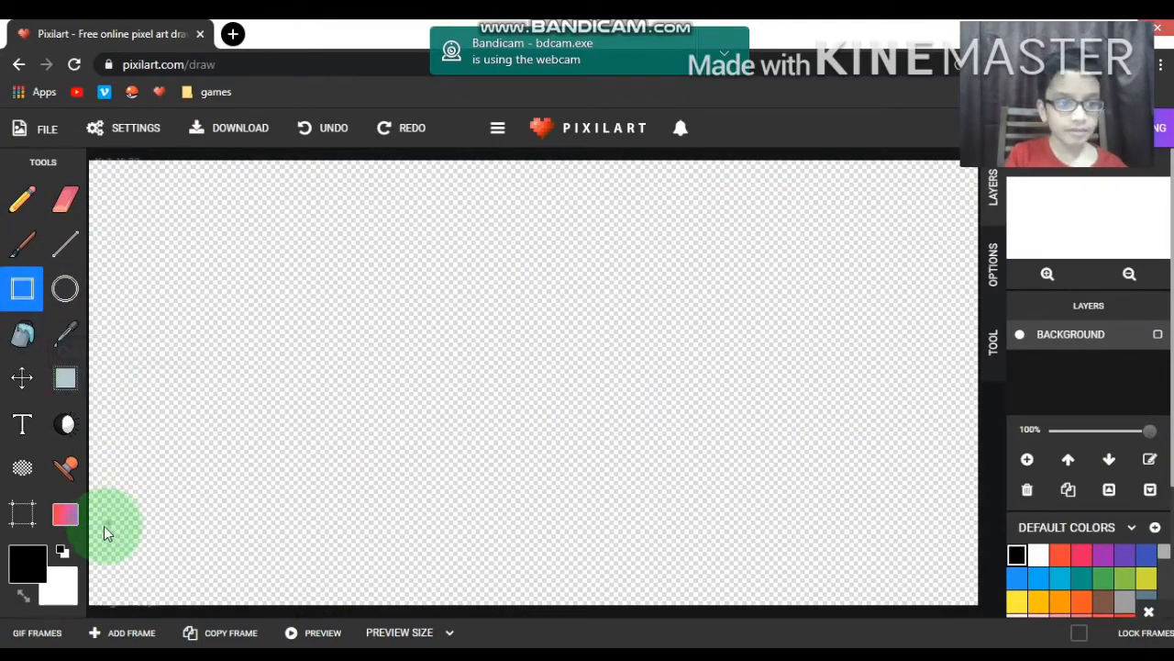
pyautogui.moveTo(107, 532); pyautogui.dragTo(969, 614)
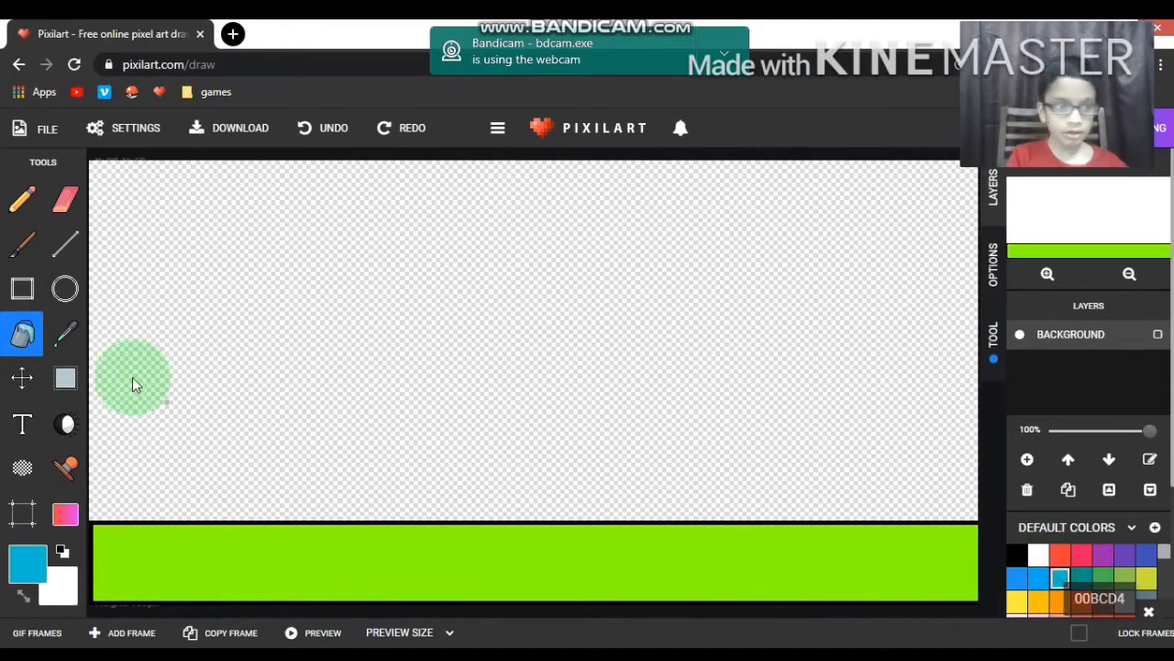
pyautogui.click(27, 565)
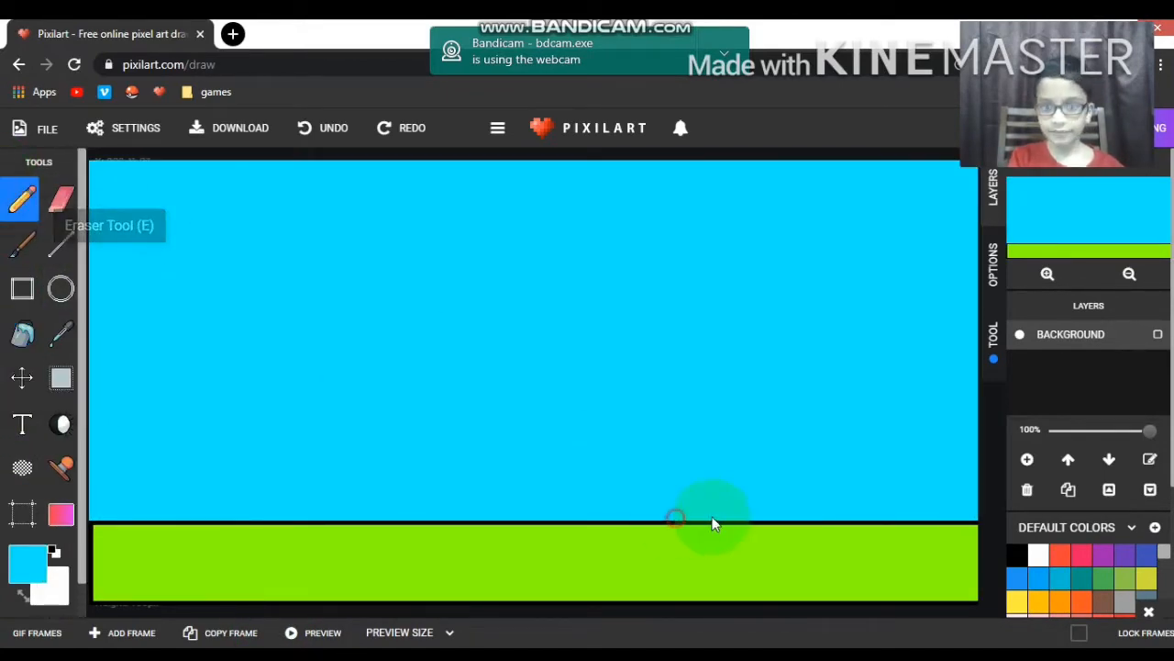
pyautogui.moveTo(180, 541)
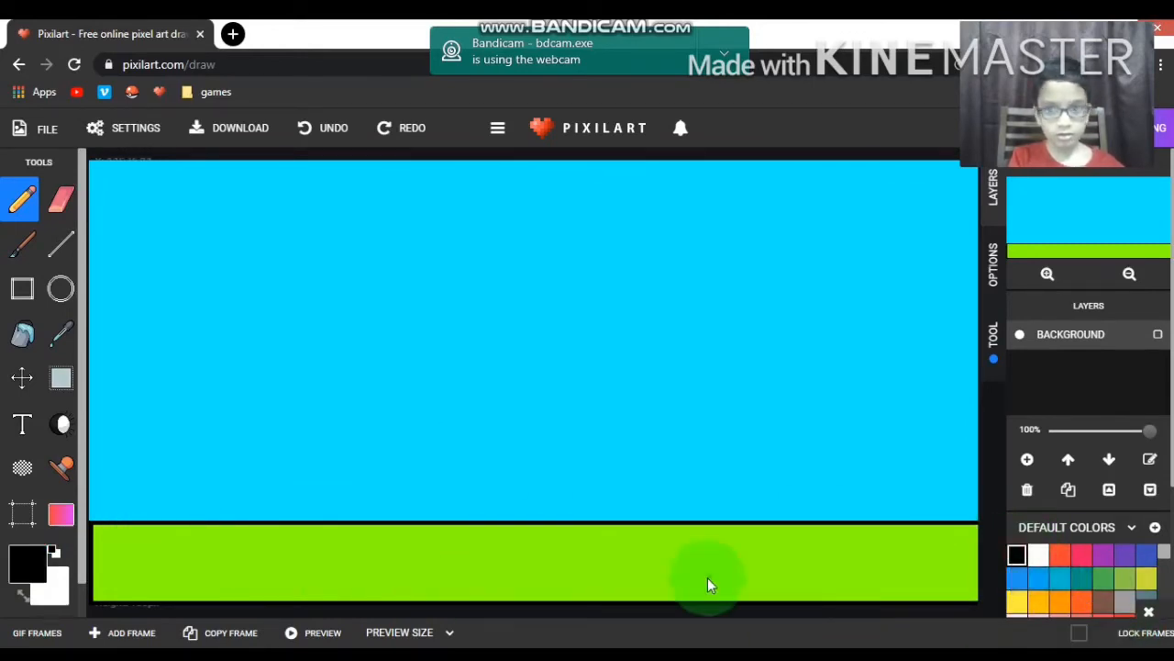
pyautogui.moveTo(976, 554)
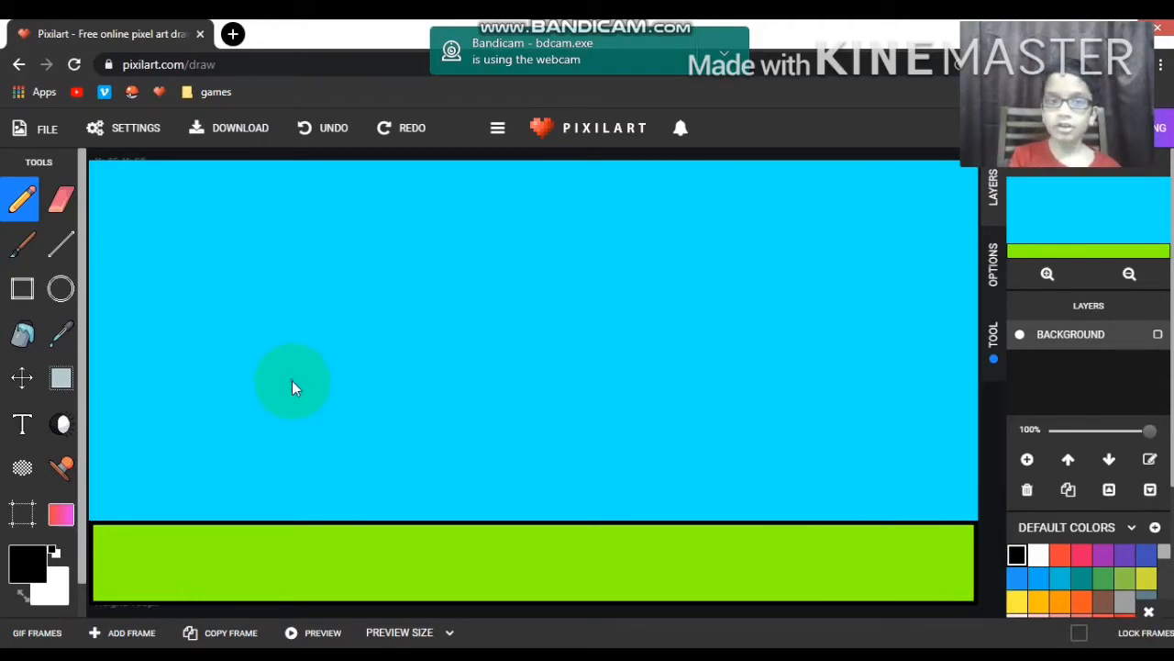
# Add Layer 1 above the Background layer in the Layers panel.
pyautogui.click(22, 288)
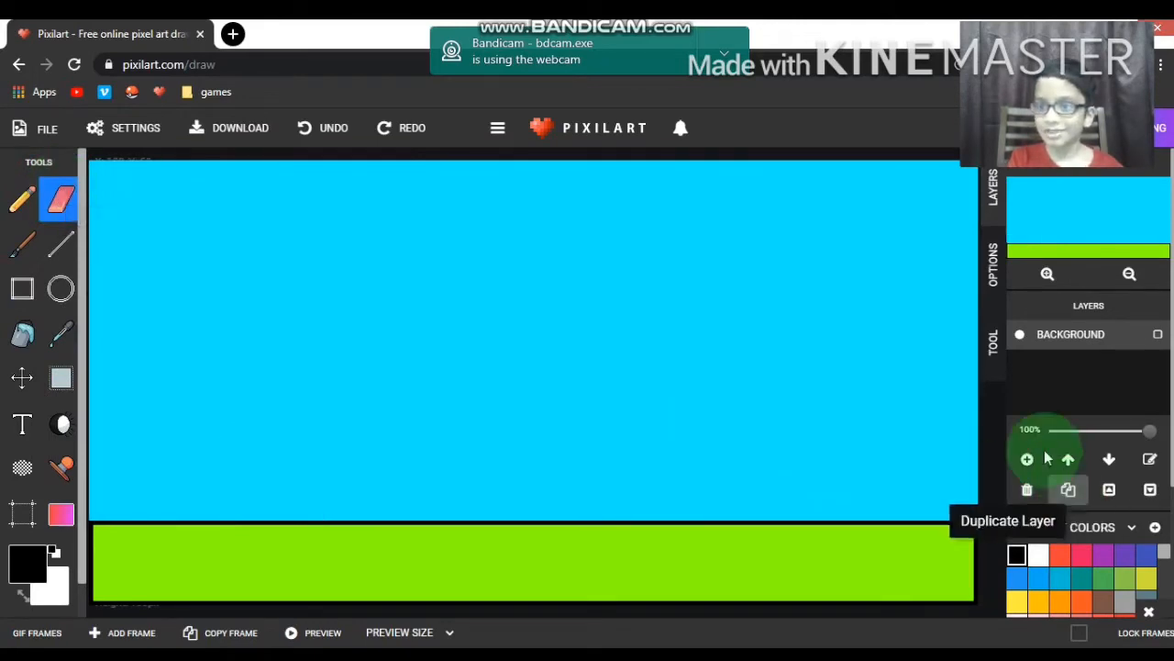
pyautogui.click(1028, 459)
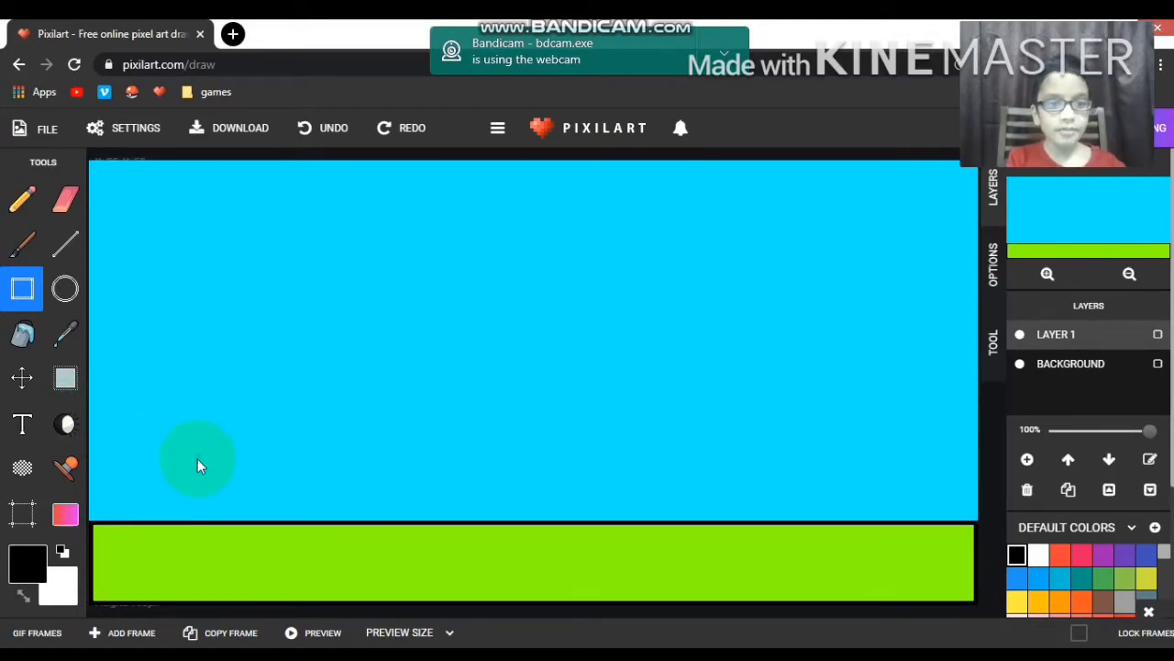
# Outline two adjoining wall rectangles on the ground at the left and tidy with the eraser.
pyautogui.moveTo(196, 448); pyautogui.dragTo(297, 523)
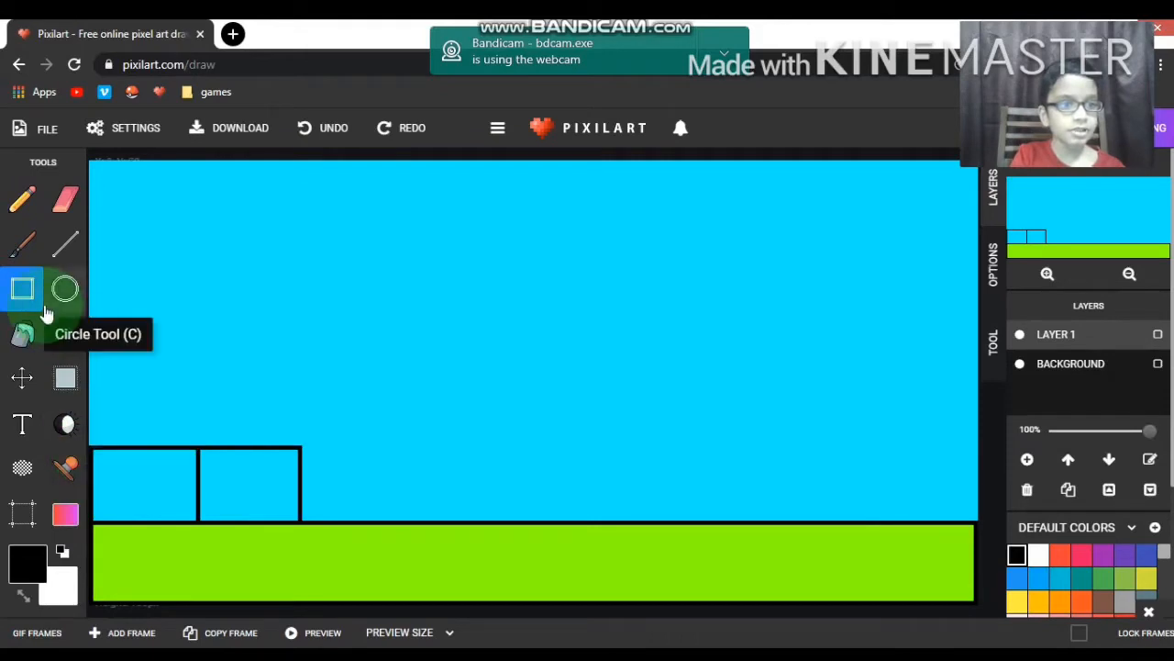
pyautogui.click(66, 200)
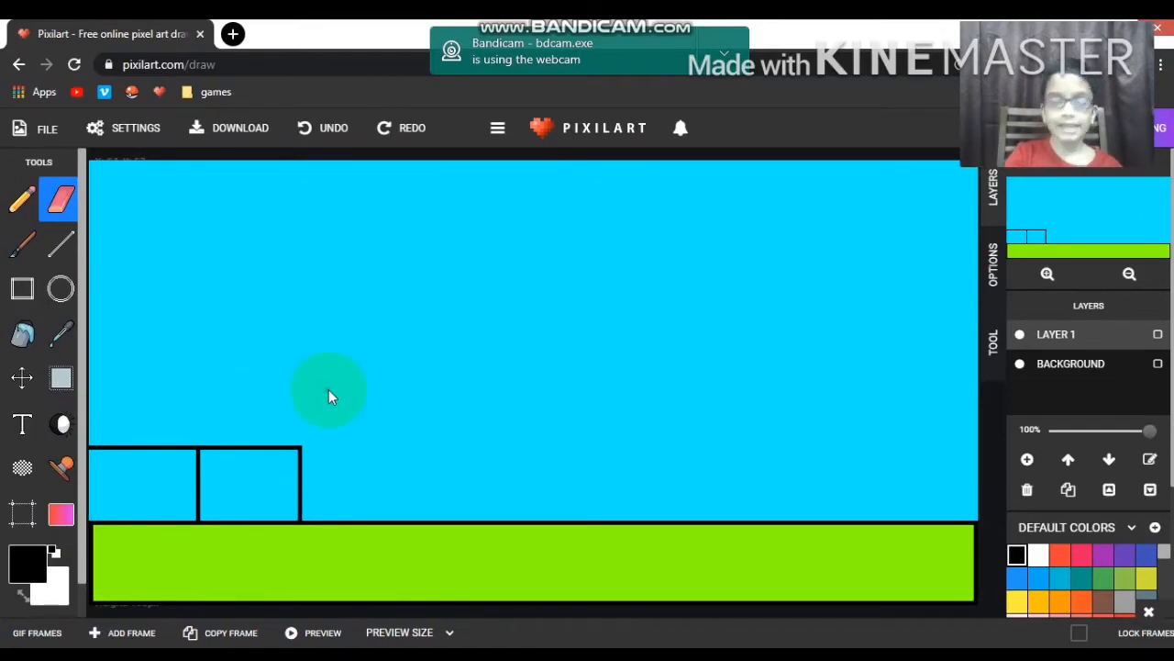
pyautogui.moveTo(63, 334)
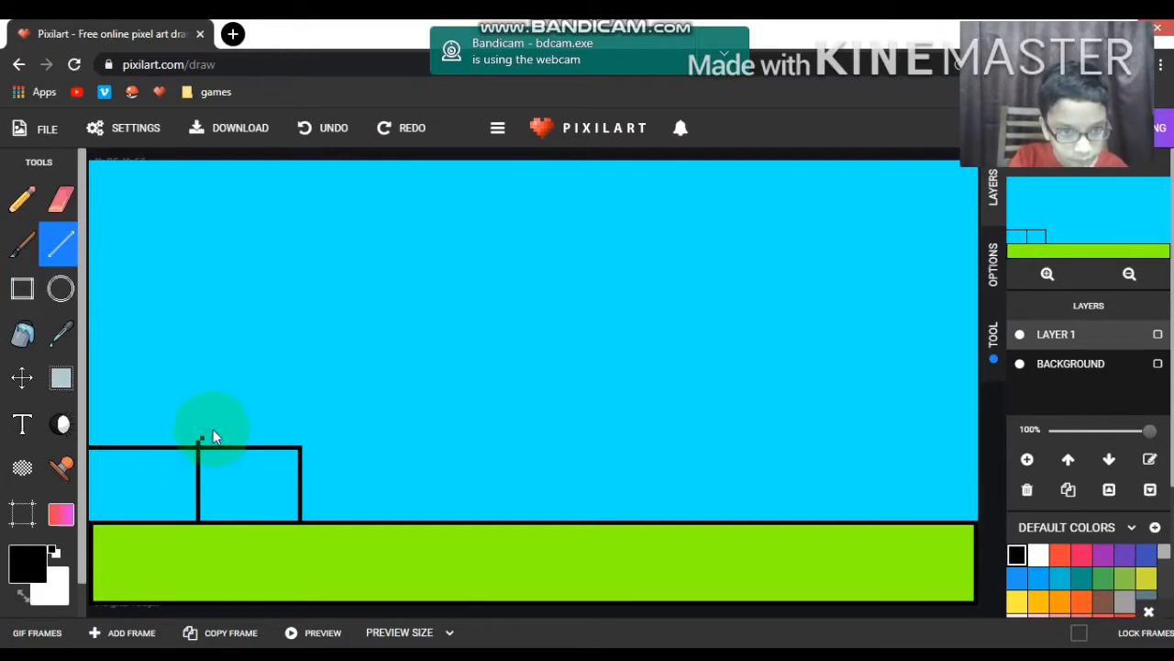
# Draw the two gable slopes over the right box and a flat roof edge over the left.
pyautogui.moveTo(202, 446); pyautogui.dragTo(258, 403)
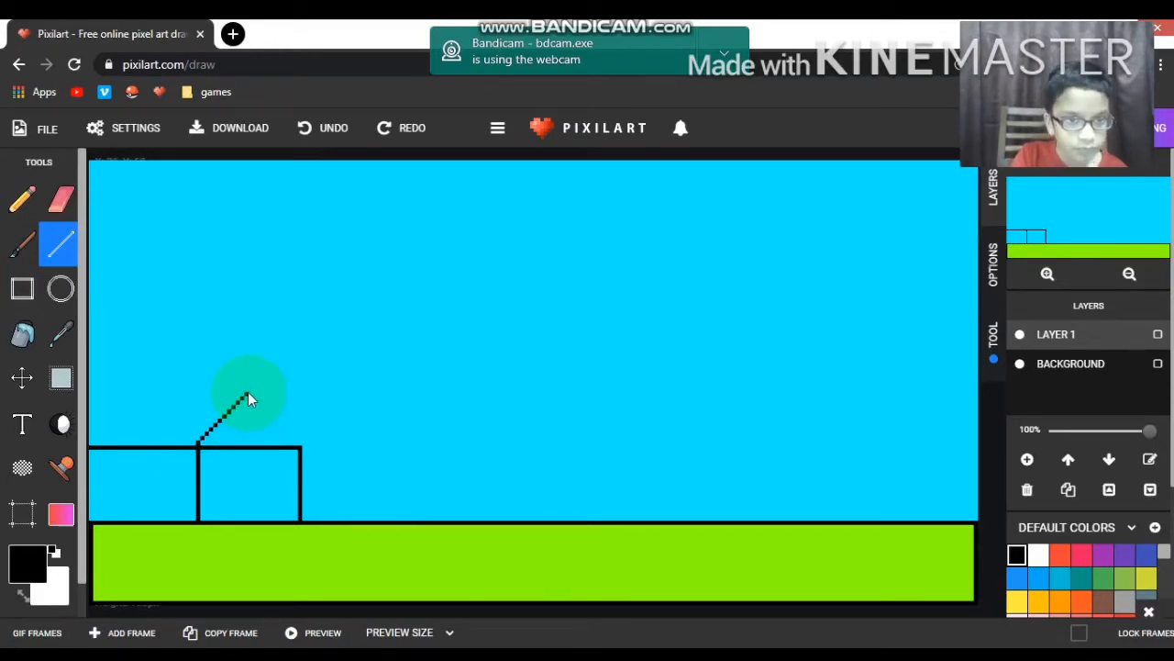
pyautogui.moveTo(247, 396); pyautogui.dragTo(303, 449)
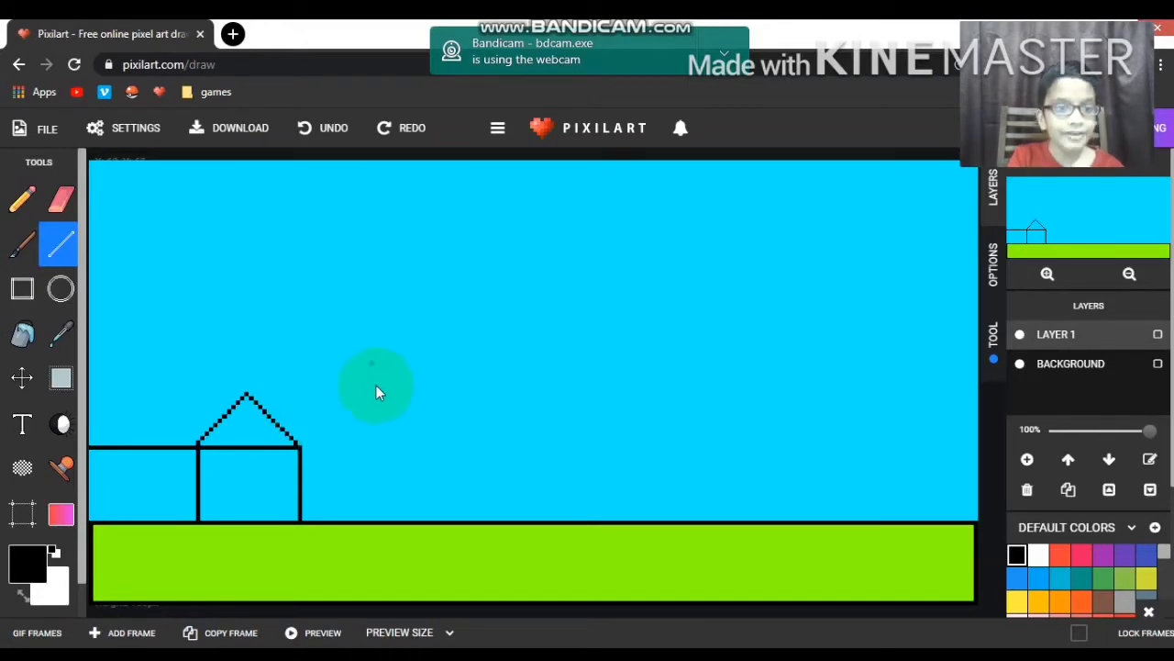
pyautogui.moveTo(286, 334)
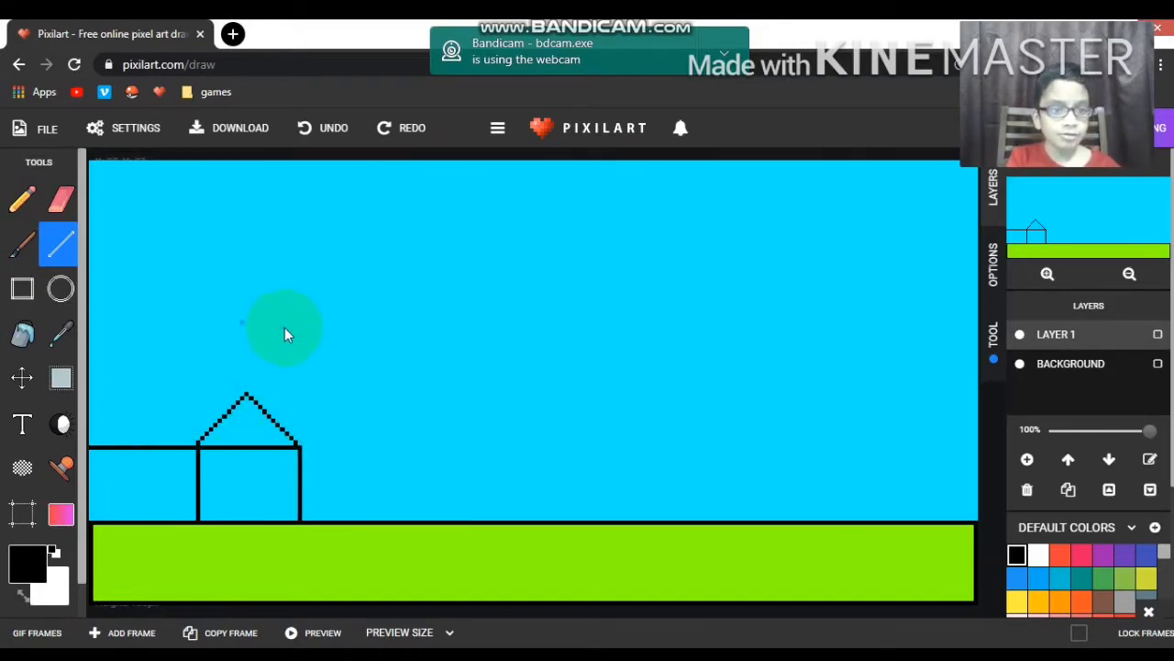
pyautogui.moveTo(100, 396); pyautogui.dragTo(242, 397)
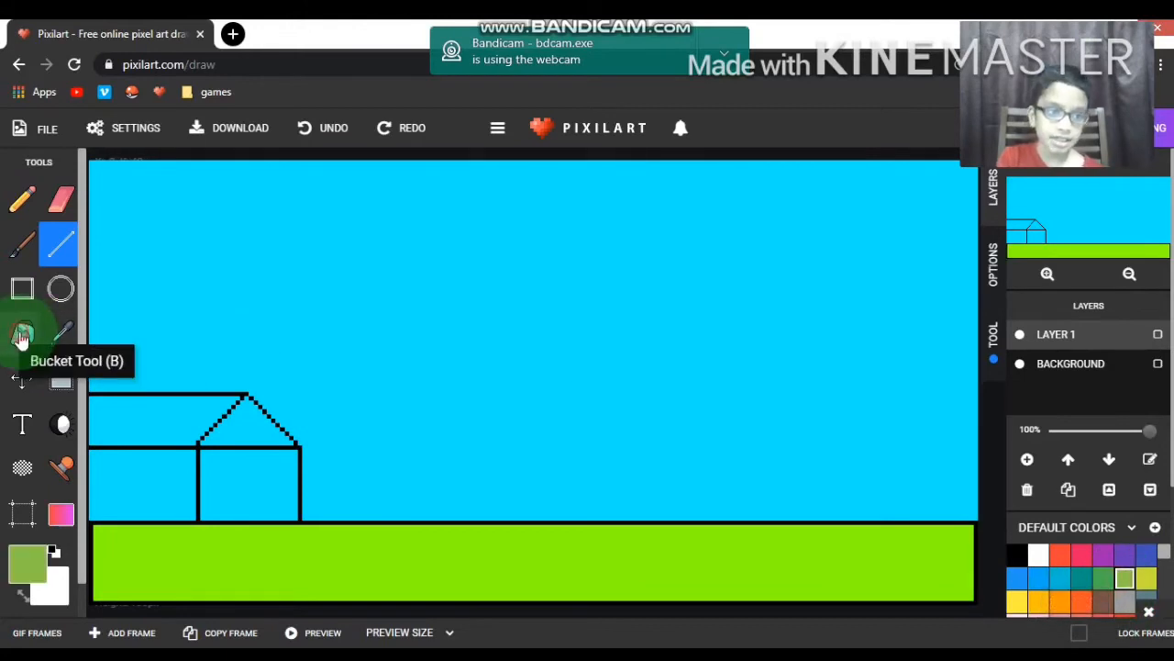
# Bucket-fill the roofs red and orange-red and the walls dark and light green.
pyautogui.click(22, 334)
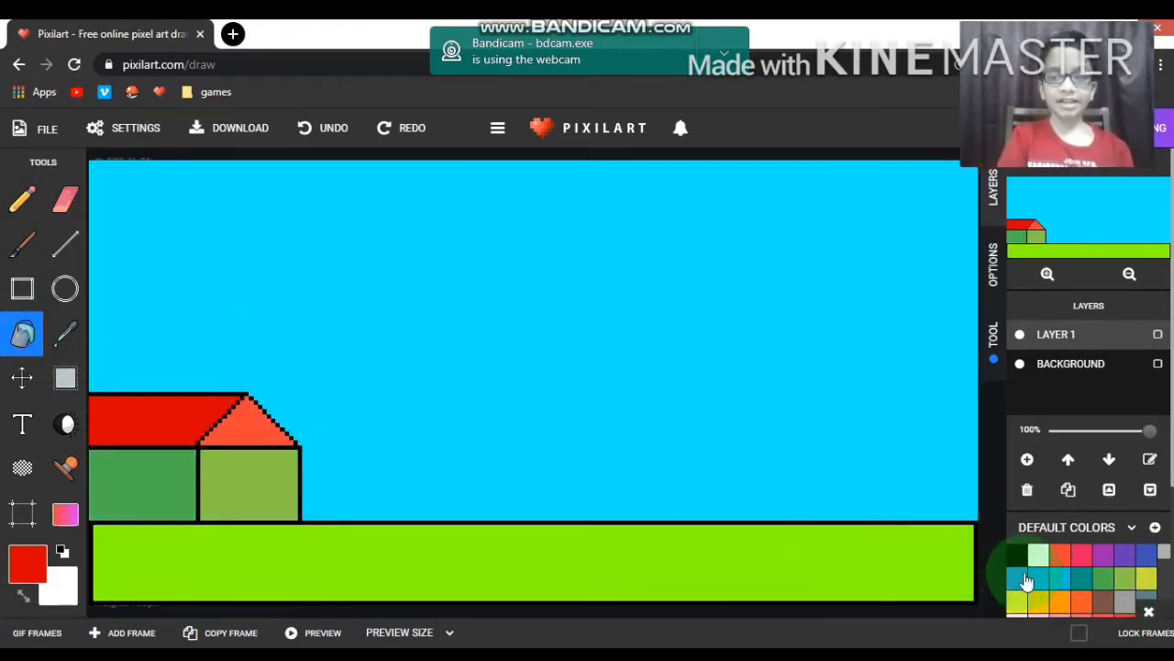
pyautogui.moveTo(67, 468)
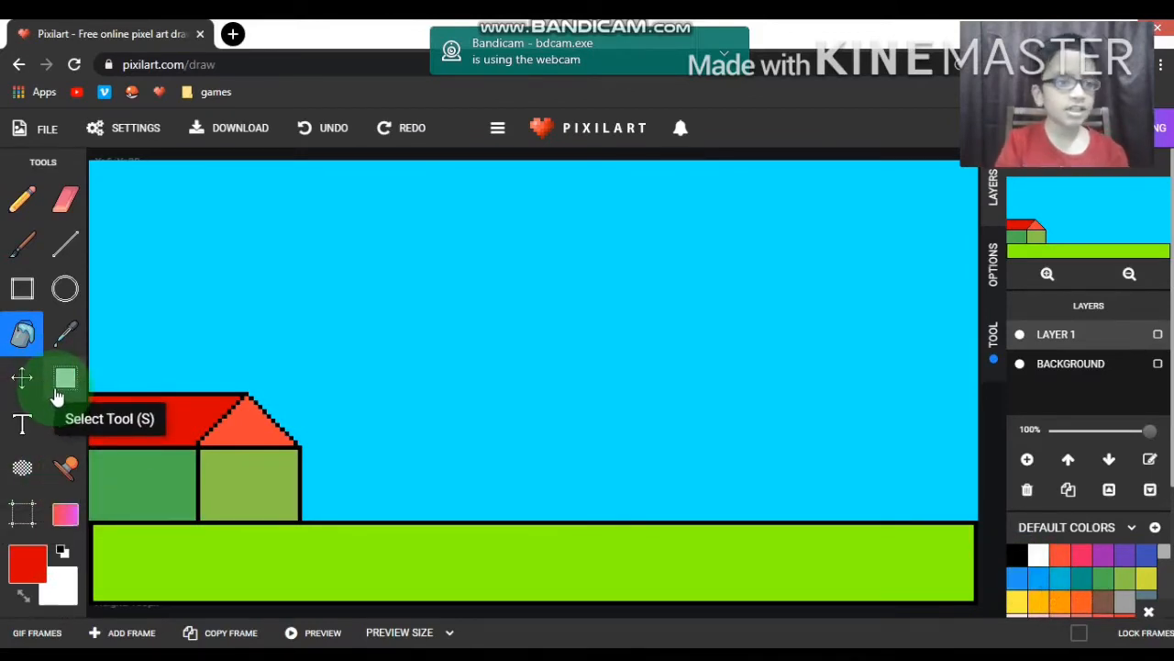
pyautogui.click(22, 288)
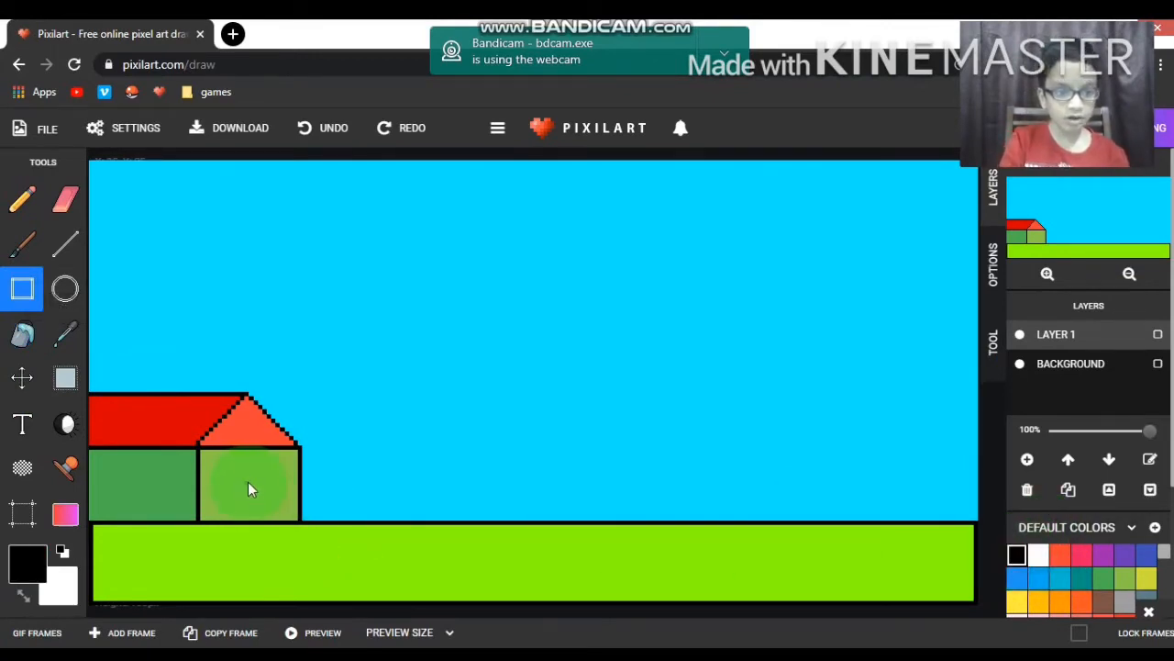
# Draw and position a door outline on the lower right wall.
pyautogui.moveTo(248, 477); pyautogui.dragTo(285, 528)
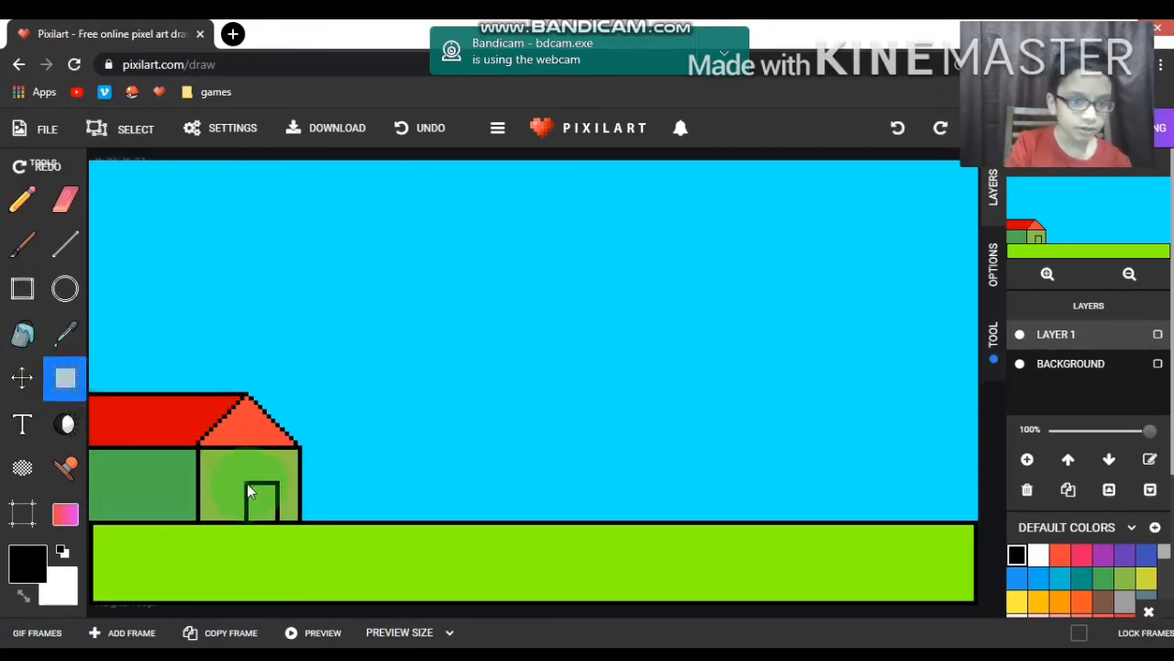
pyautogui.click(260, 496)
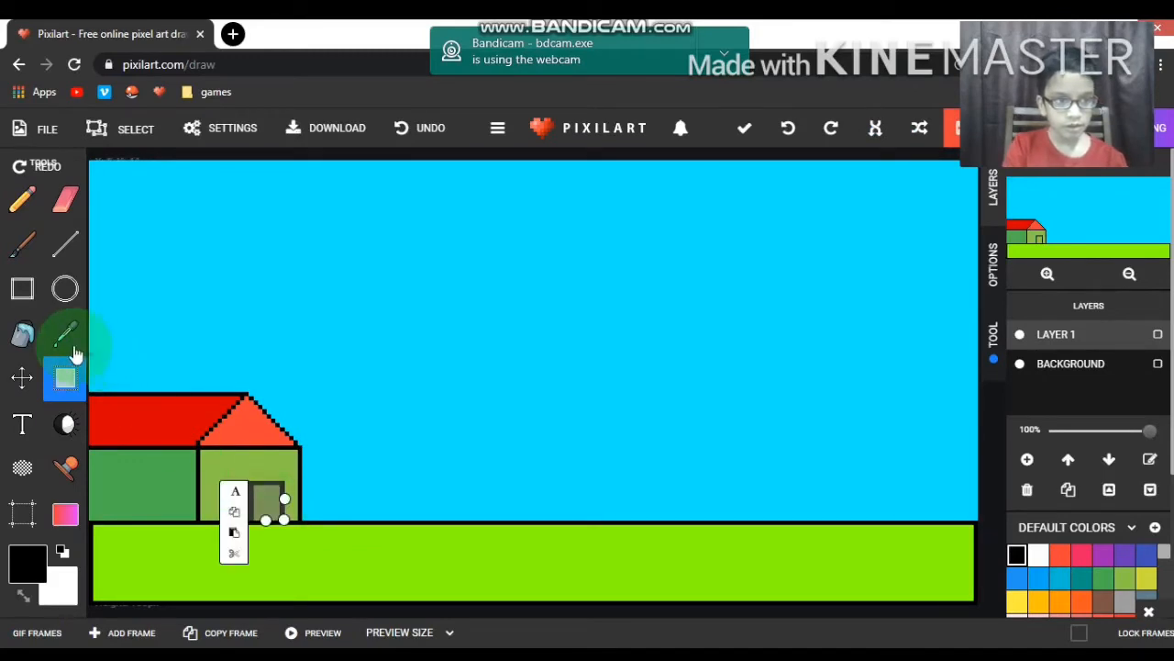
pyautogui.click(22, 334)
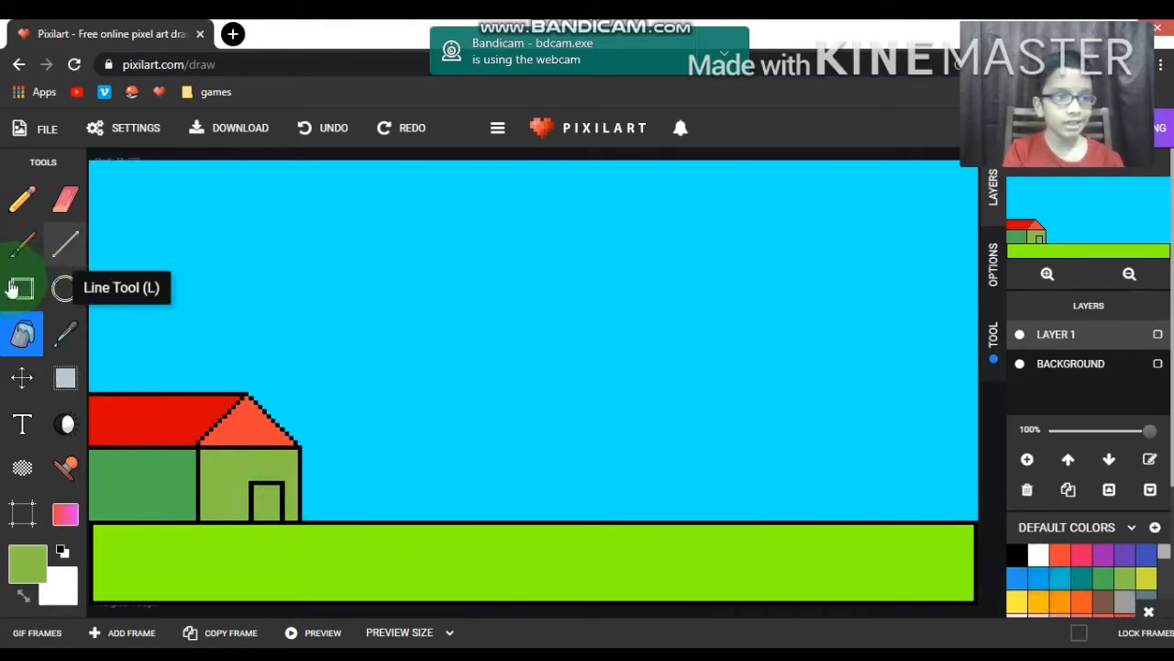
# Outline a square window on the right wall and fill the door brown.
pyautogui.click(22, 288)
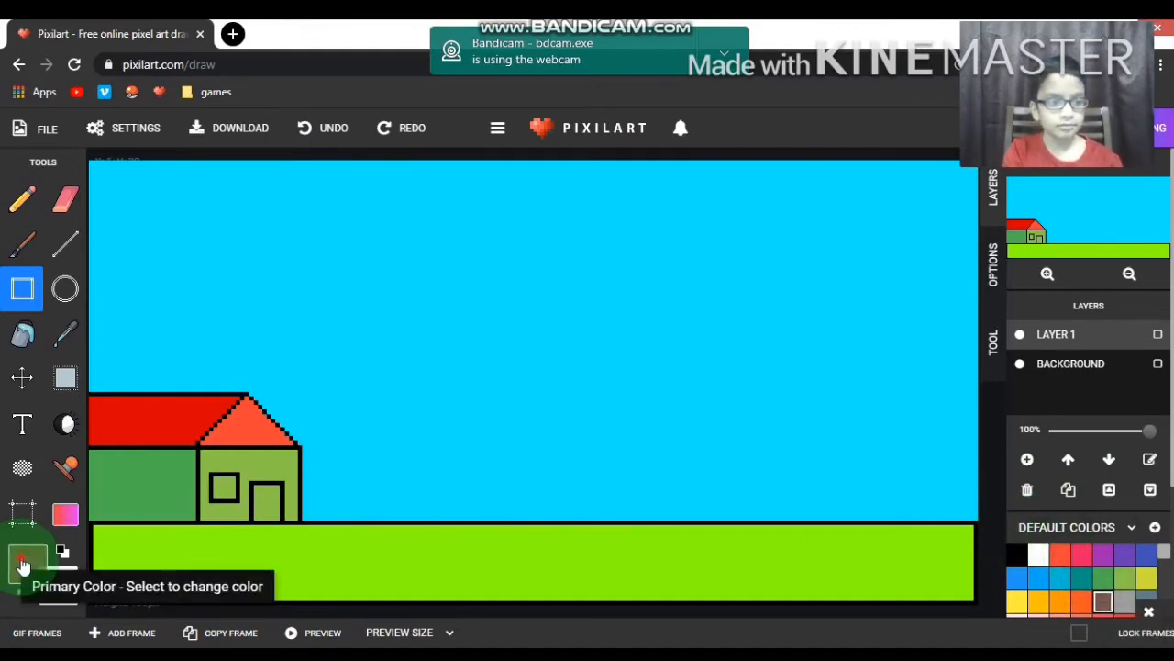
pyautogui.click(22, 559)
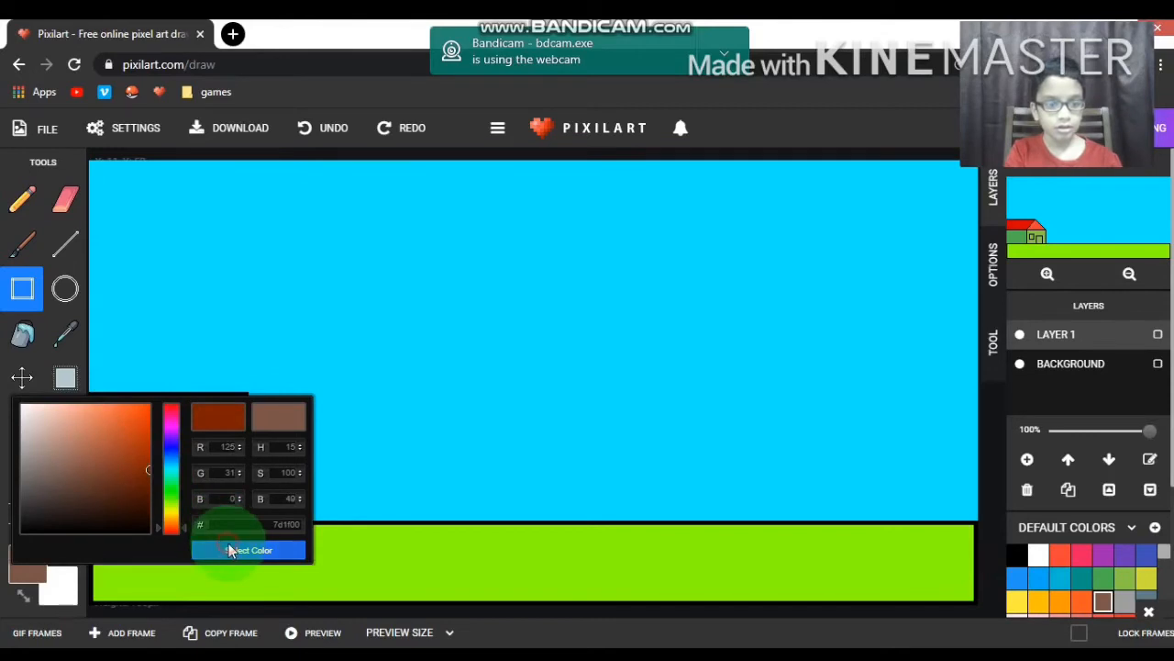
pyautogui.click(250, 551)
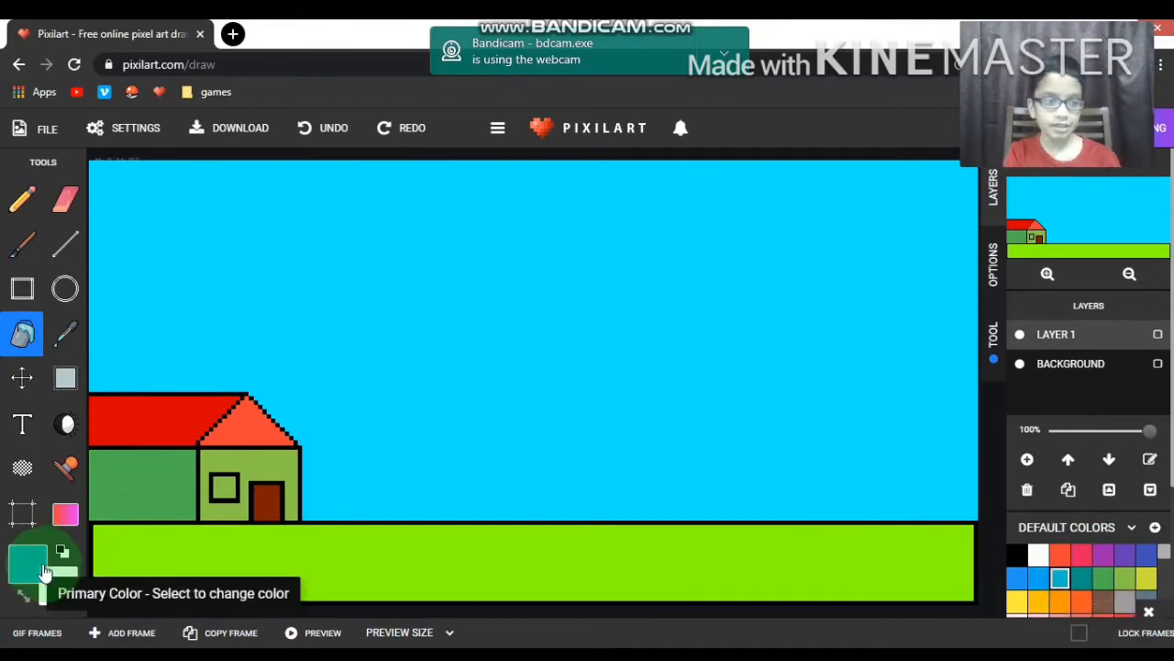
pyautogui.click(28, 560)
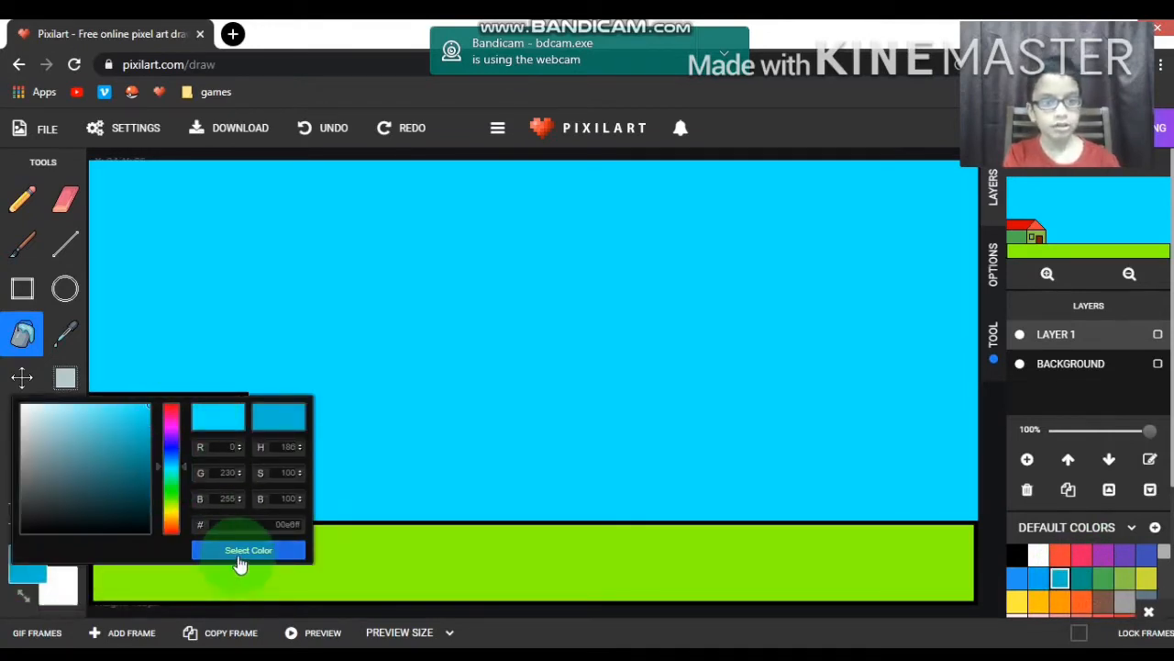
# Choose light blue and fill the three house windows with it.
pyautogui.click(248, 550)
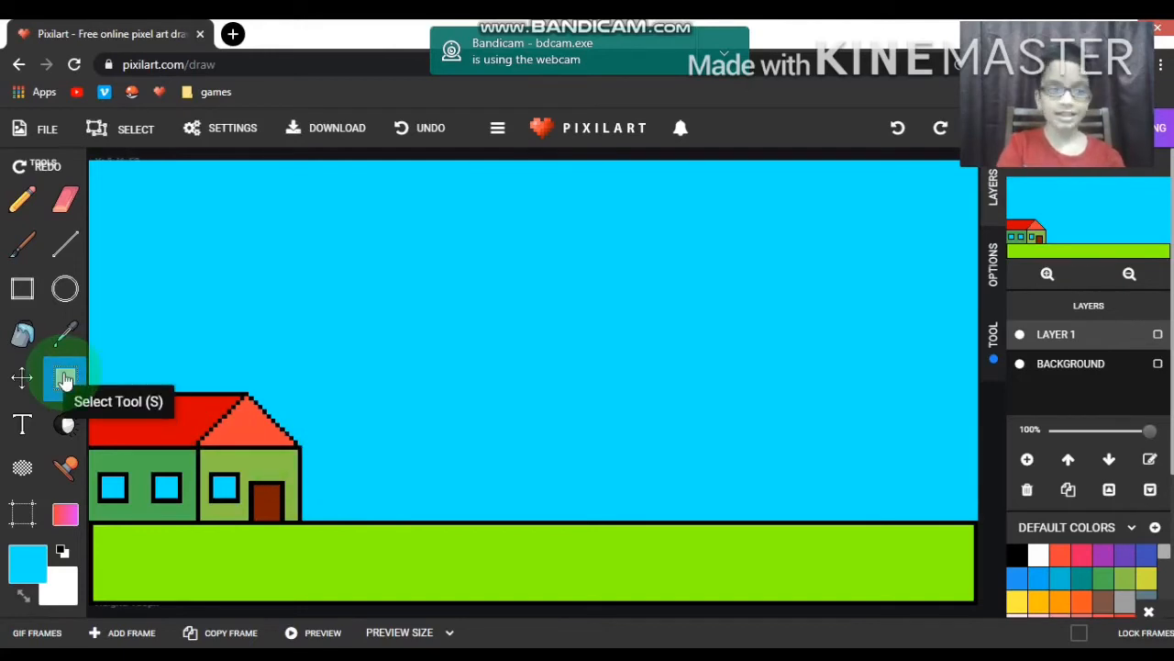
pyautogui.moveTo(66, 468)
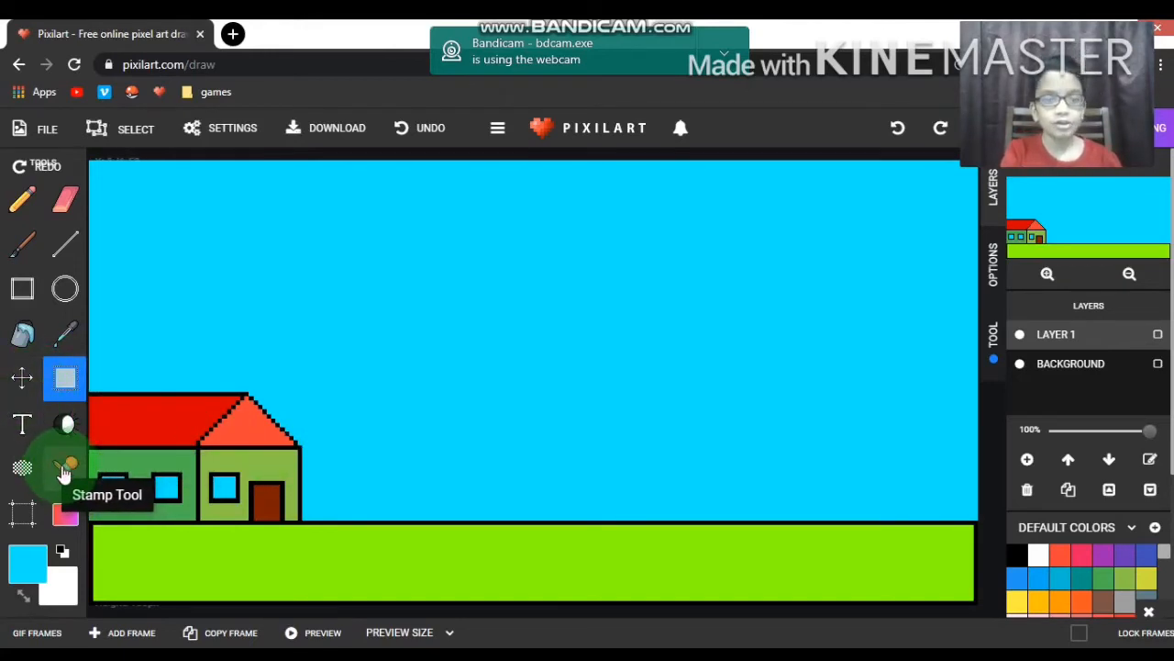
# Search the Stamp Gallery for 'tree' and place a leafy tree stamp beside the house.
pyautogui.click(64, 468)
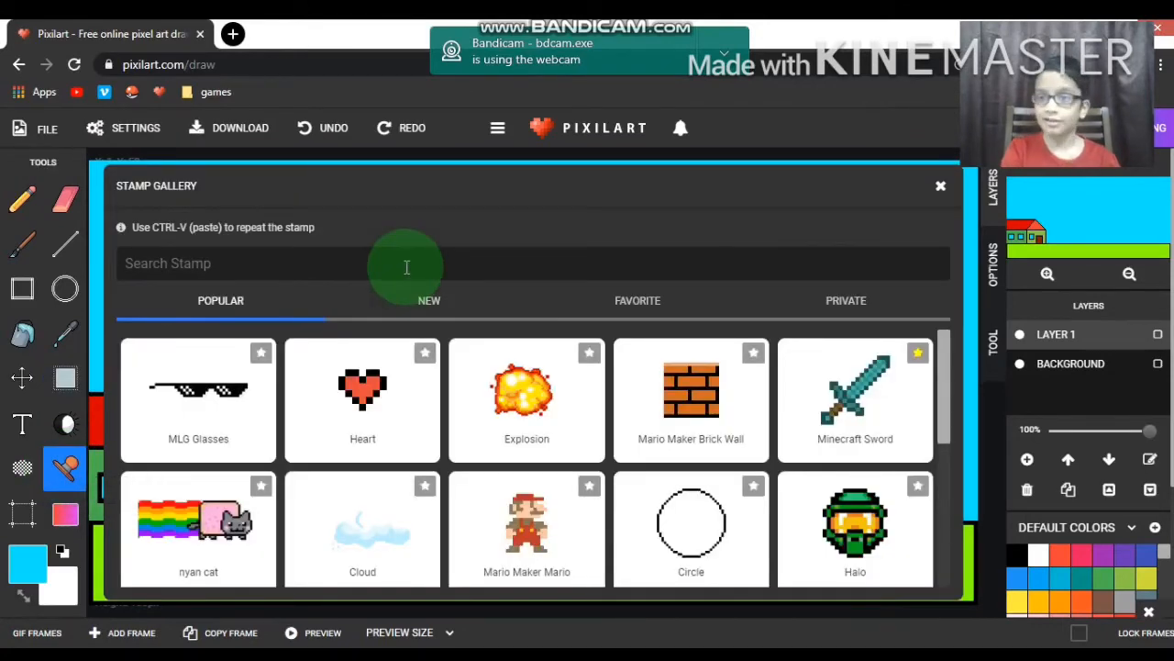
pyautogui.click(257, 264)
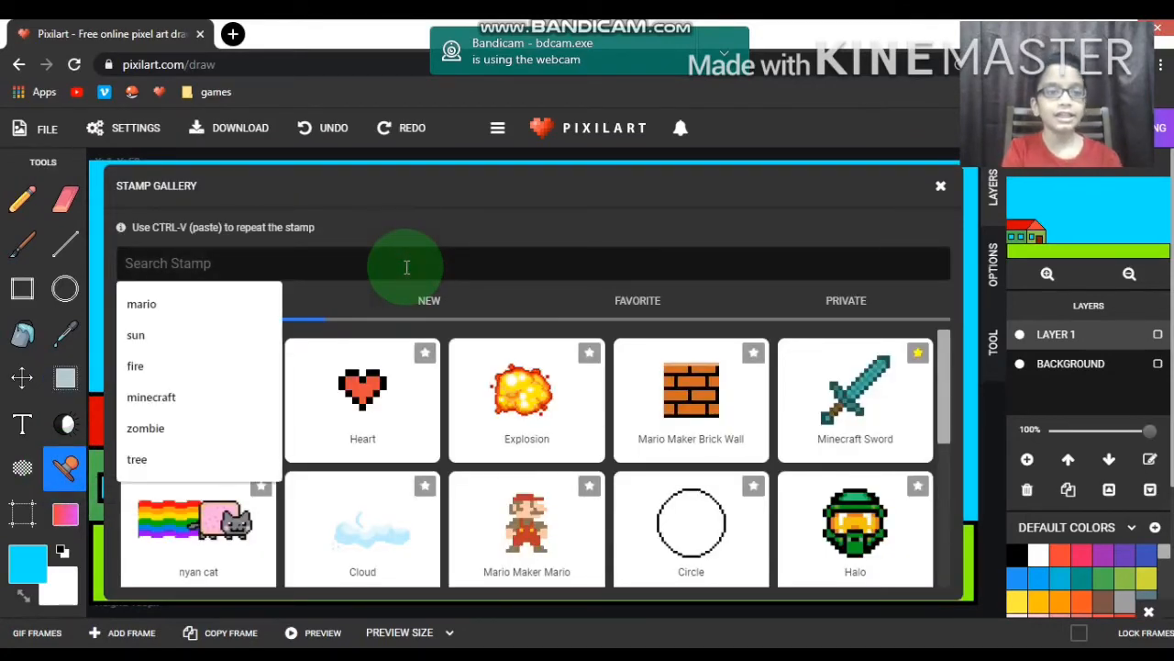
pyautogui.write('tree')
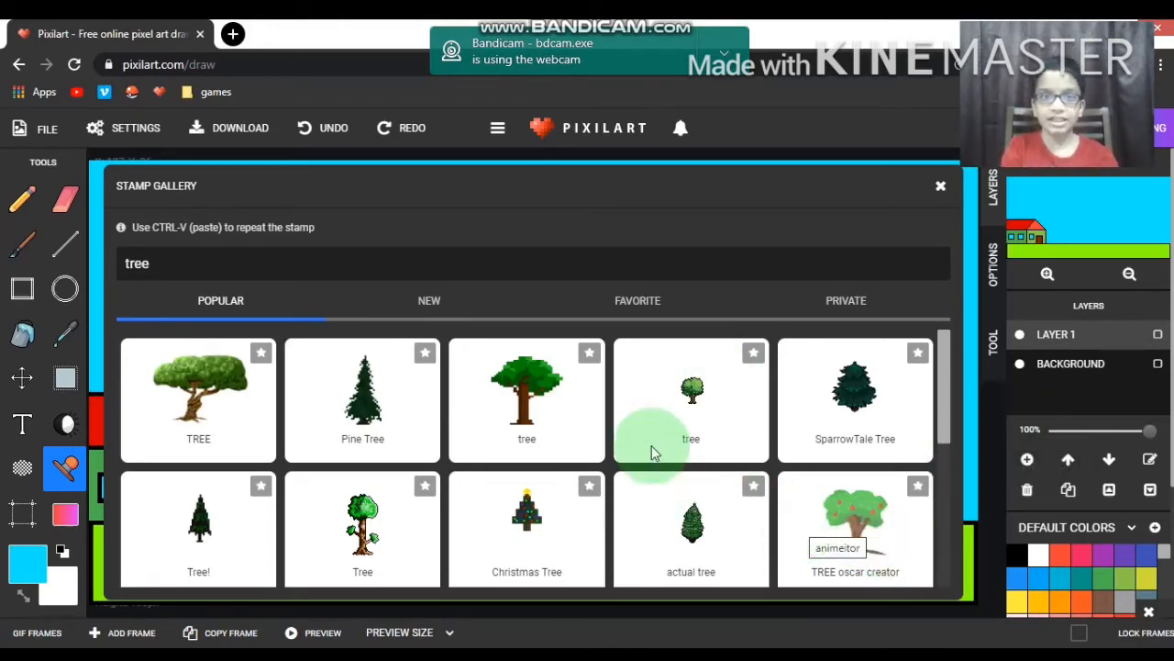
pyautogui.click(690, 385)
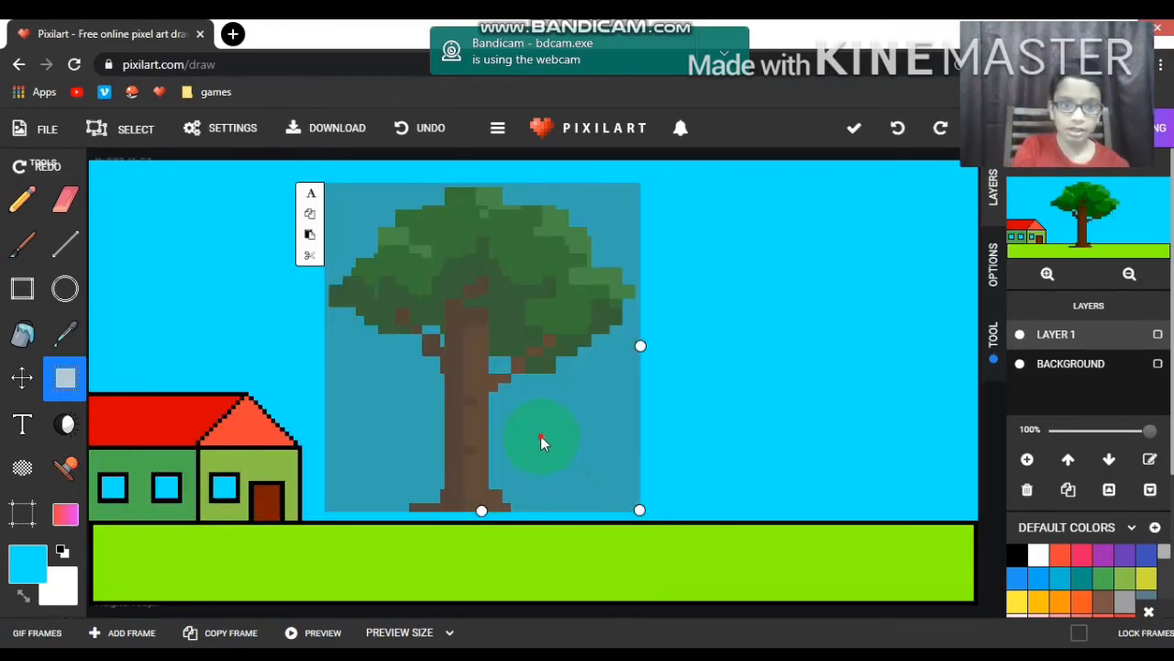
# Scale the tree stamp up and root it on the ground right of the house.
pyautogui.moveTo(541, 441); pyautogui.dragTo(615, 462)
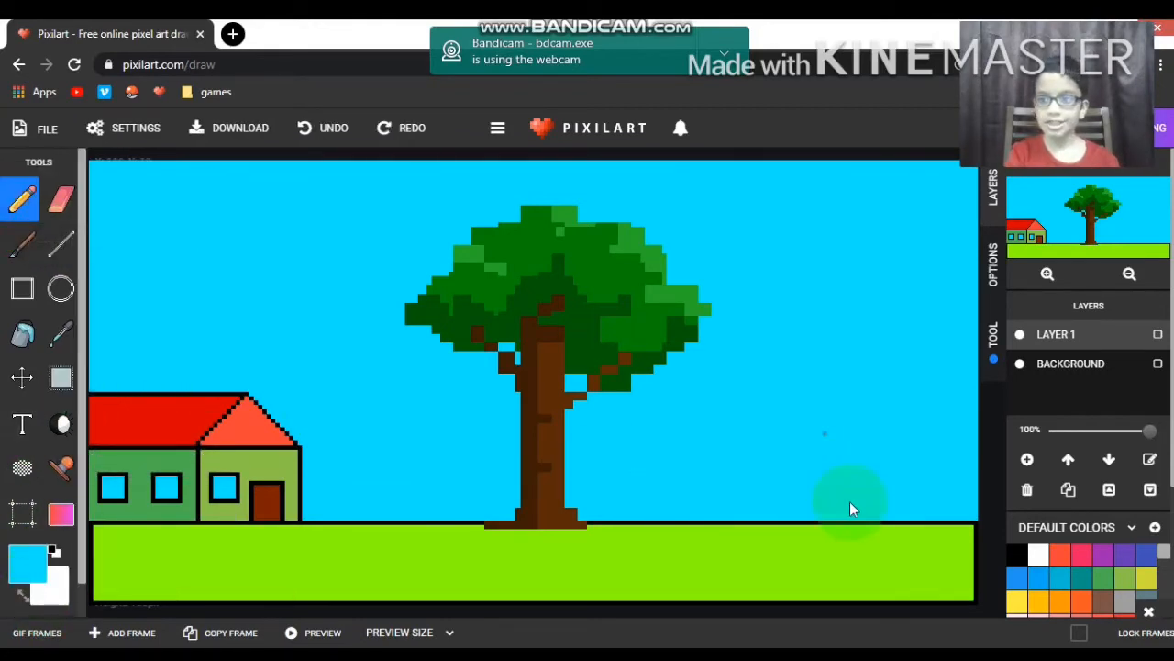
# Switch to black and sketch a first rough bush outline on the ground.
pyautogui.click(1017, 554)
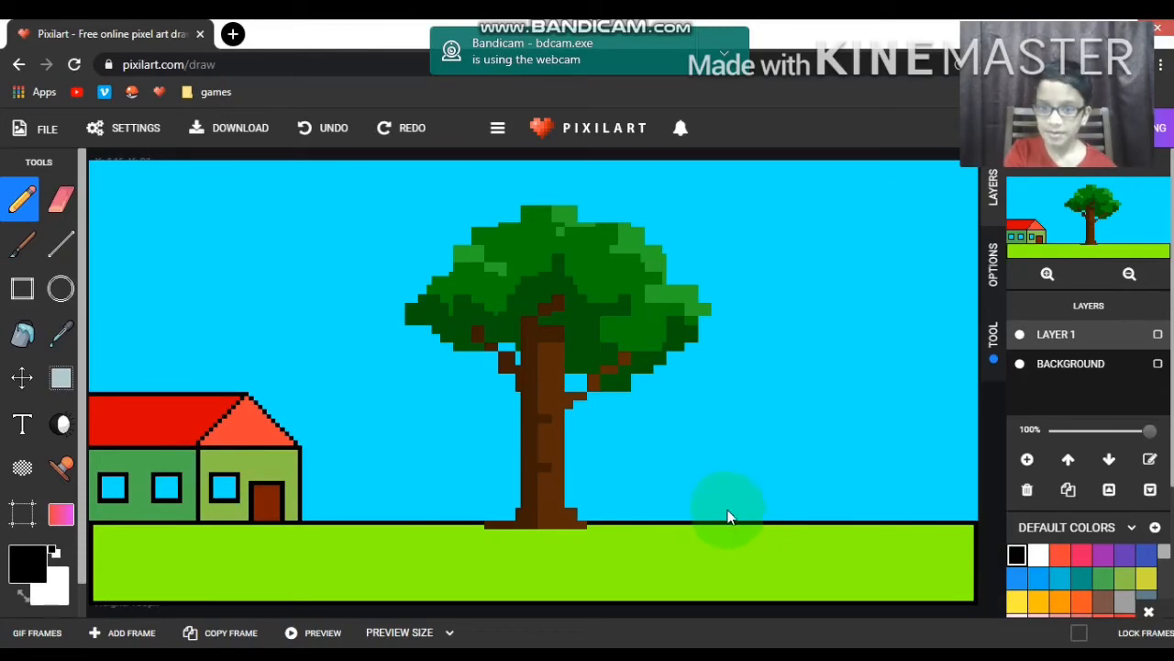
pyautogui.moveTo(725, 517); pyautogui.dragTo(825, 450)
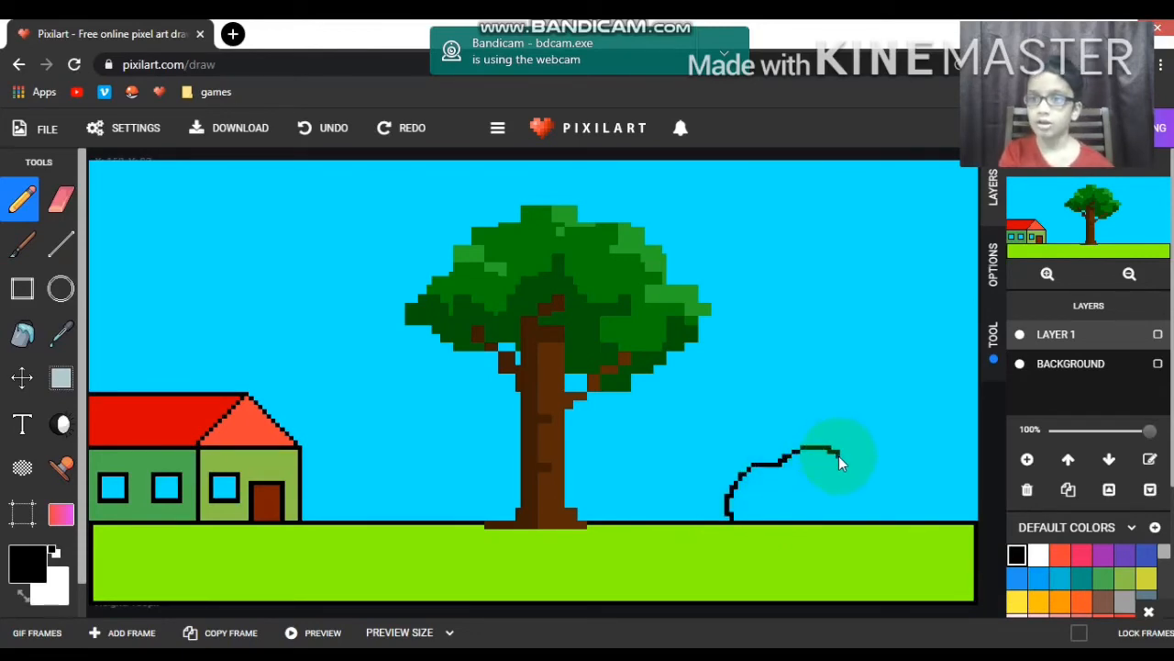
pyautogui.moveTo(826, 450); pyautogui.dragTo(909, 529)
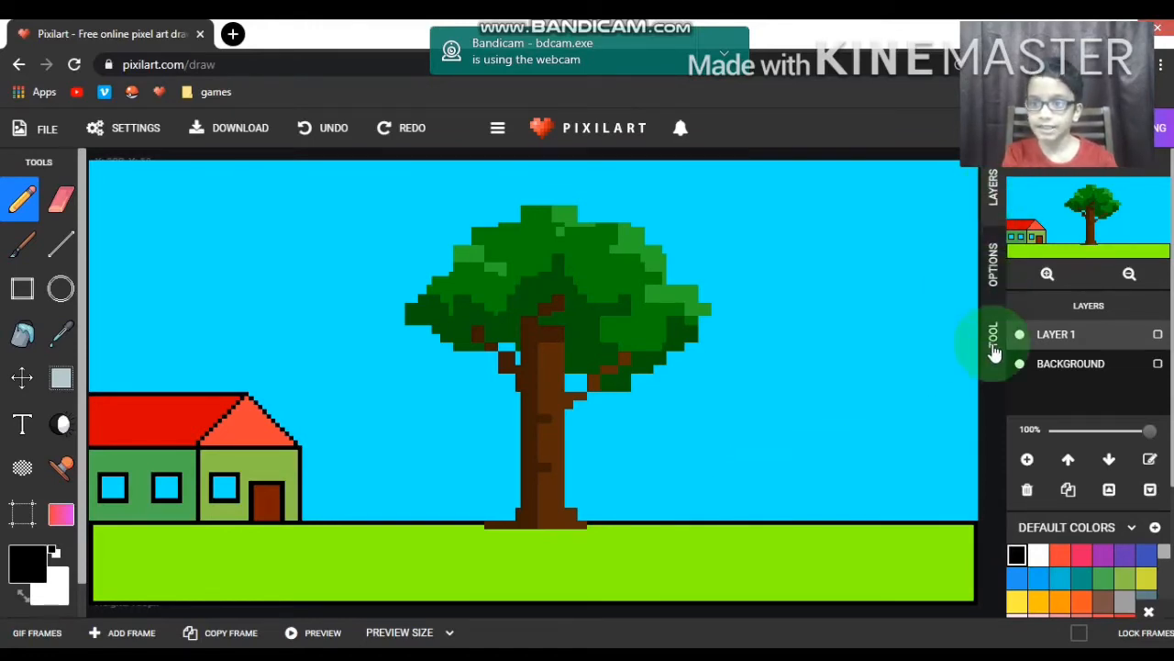
# Enable Pixel Perfect strokes and draw the bumpy bush outline right of the tree.
pyautogui.click(991, 339)
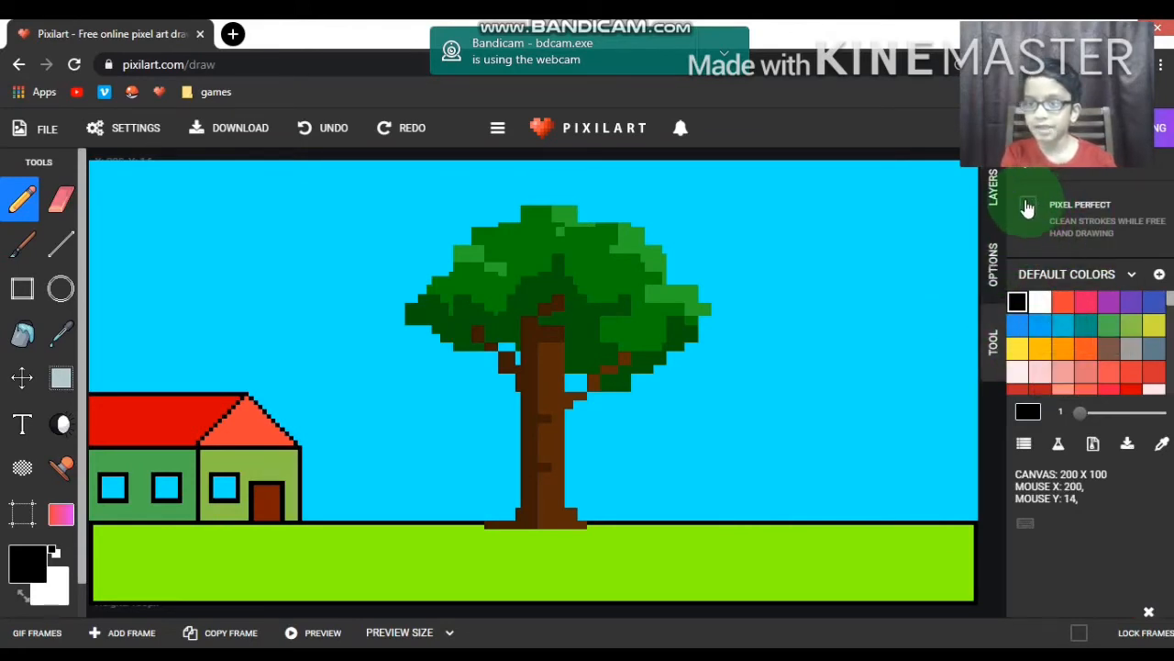
pyautogui.click(1027, 203)
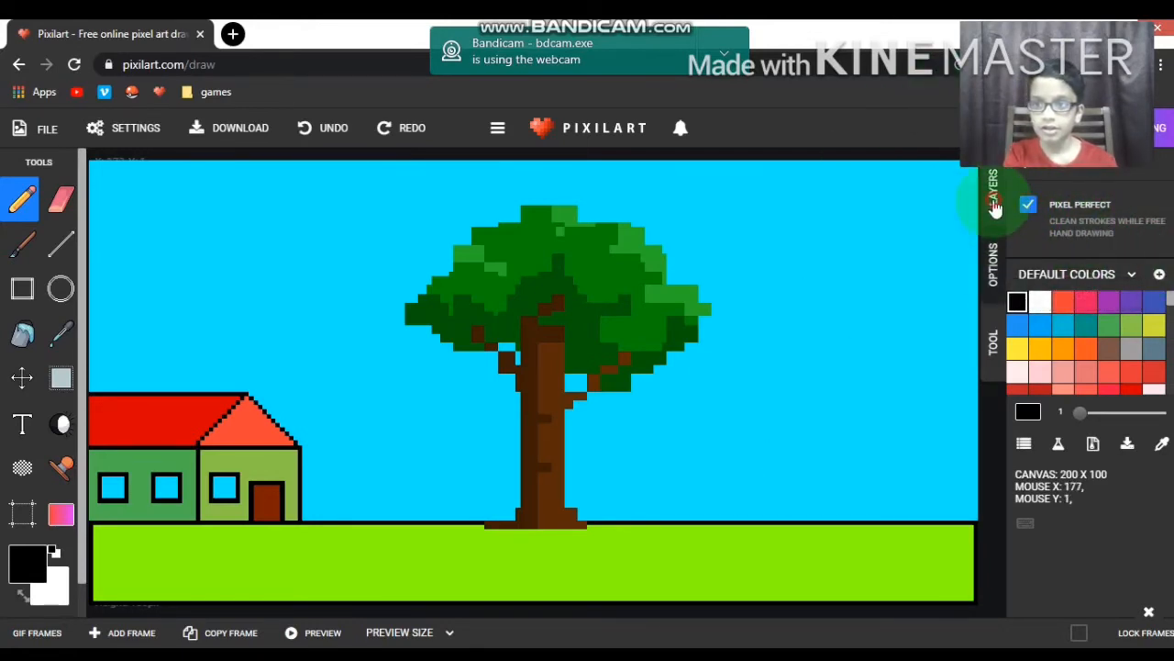
pyautogui.click(993, 193)
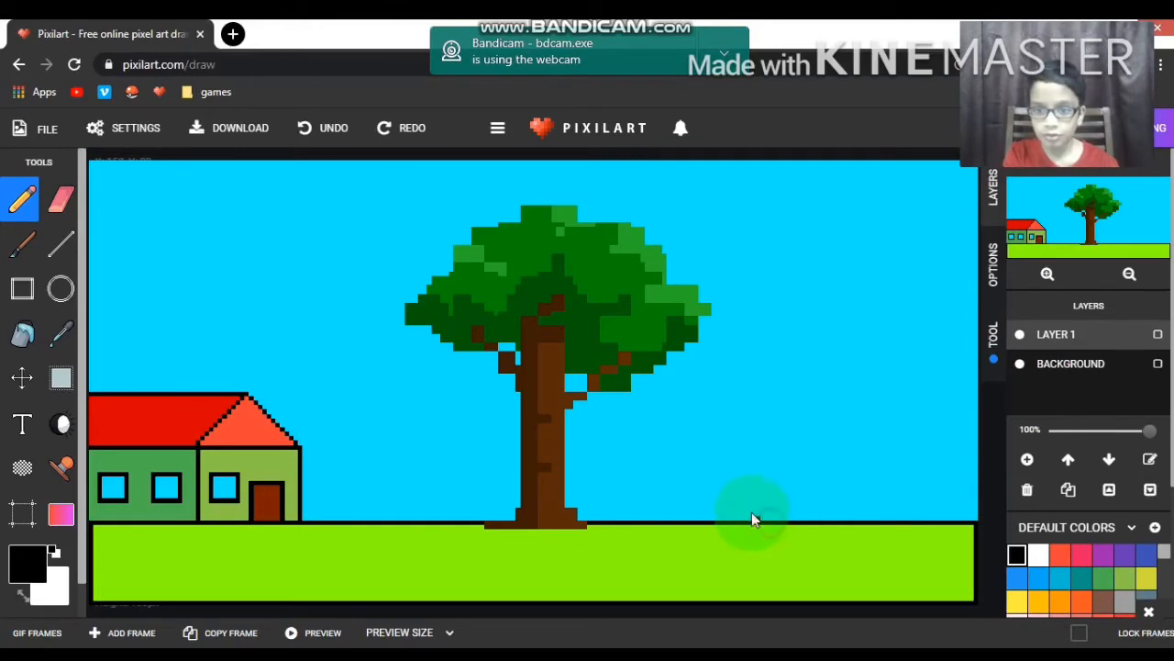
pyautogui.moveTo(753, 514); pyautogui.dragTo(844, 455)
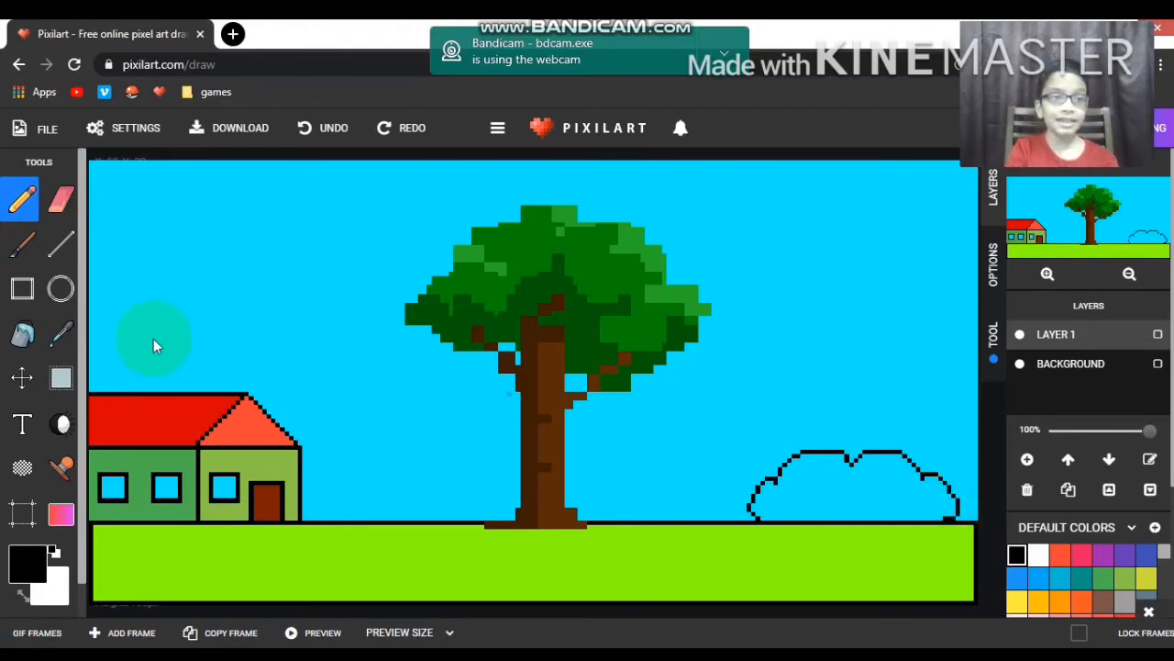
# Sample the tree leaves' dark green and bucket-fill the bush with it.
pyautogui.click(58, 242)
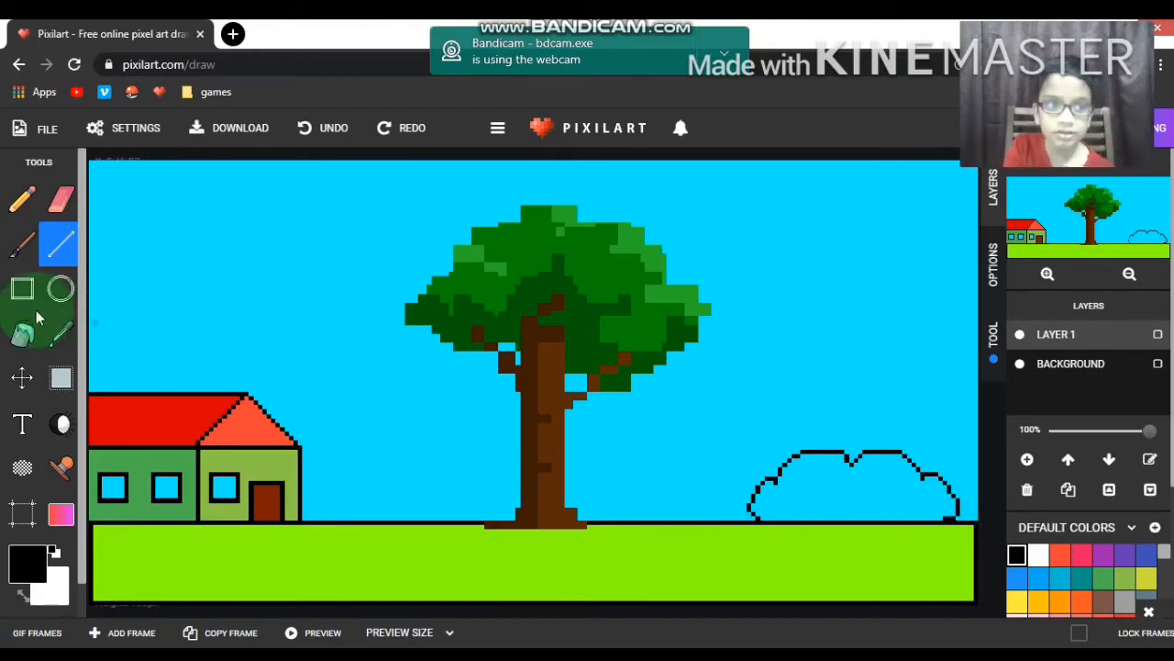
pyautogui.click(22, 334)
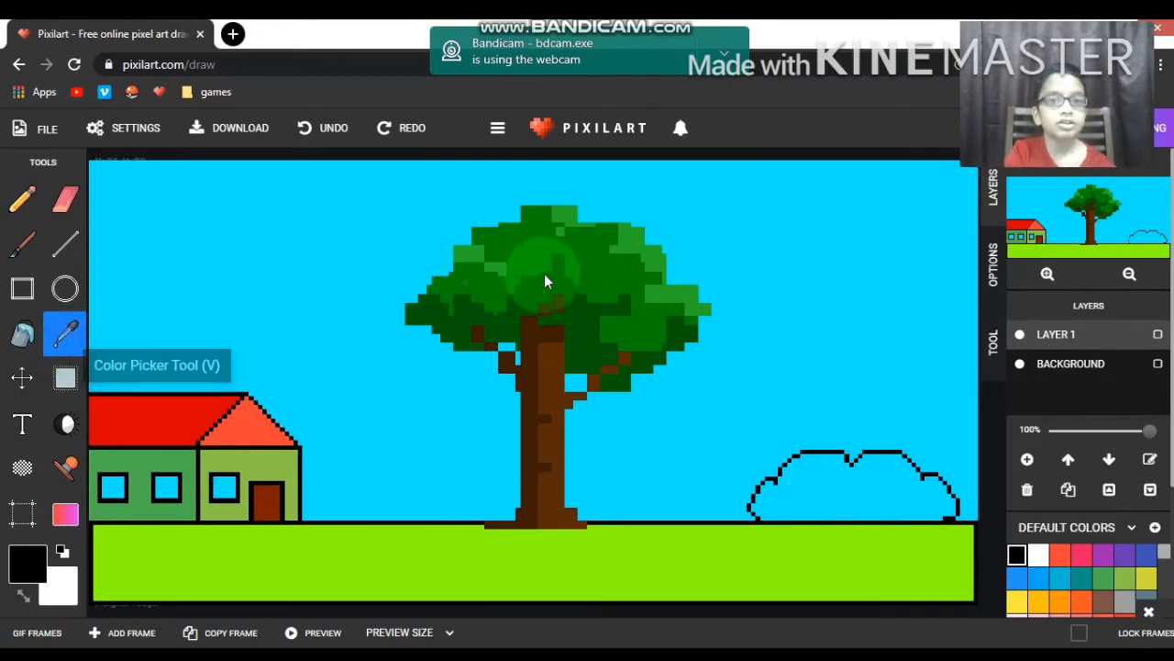
pyautogui.click(547, 275)
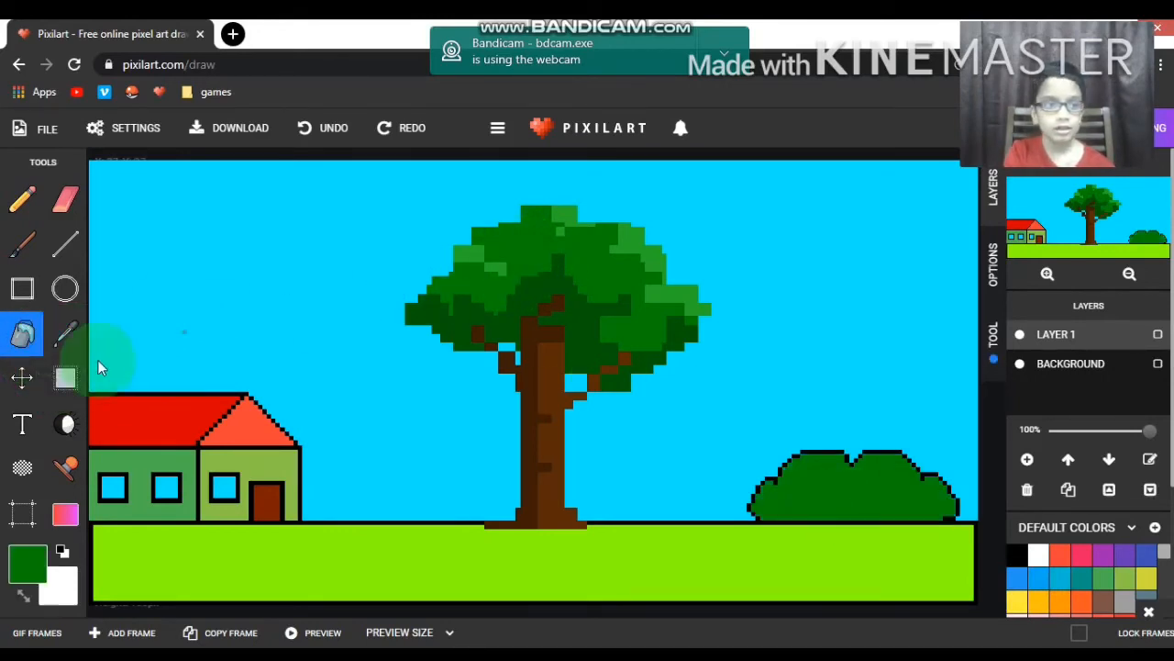
pyautogui.click(64, 378)
pyautogui.write('sun')
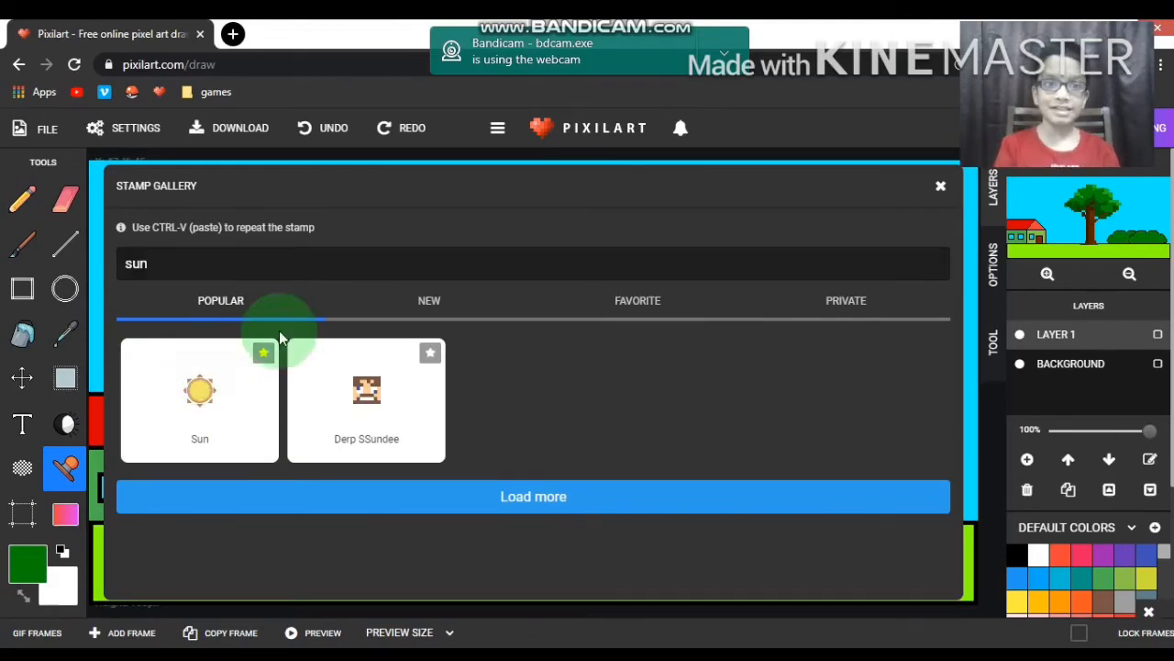
# Place the Sun stamp in the upper-left sky, then choose the Cloud stamp.
pyautogui.click(198, 389)
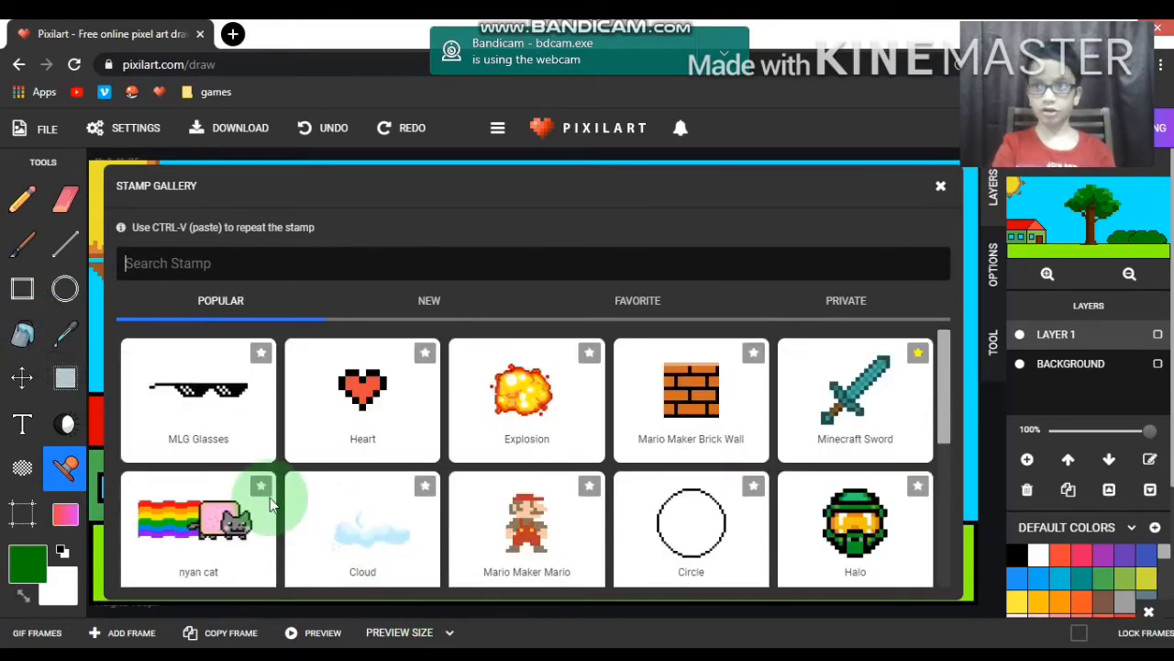
pyautogui.moveTo(370, 535)
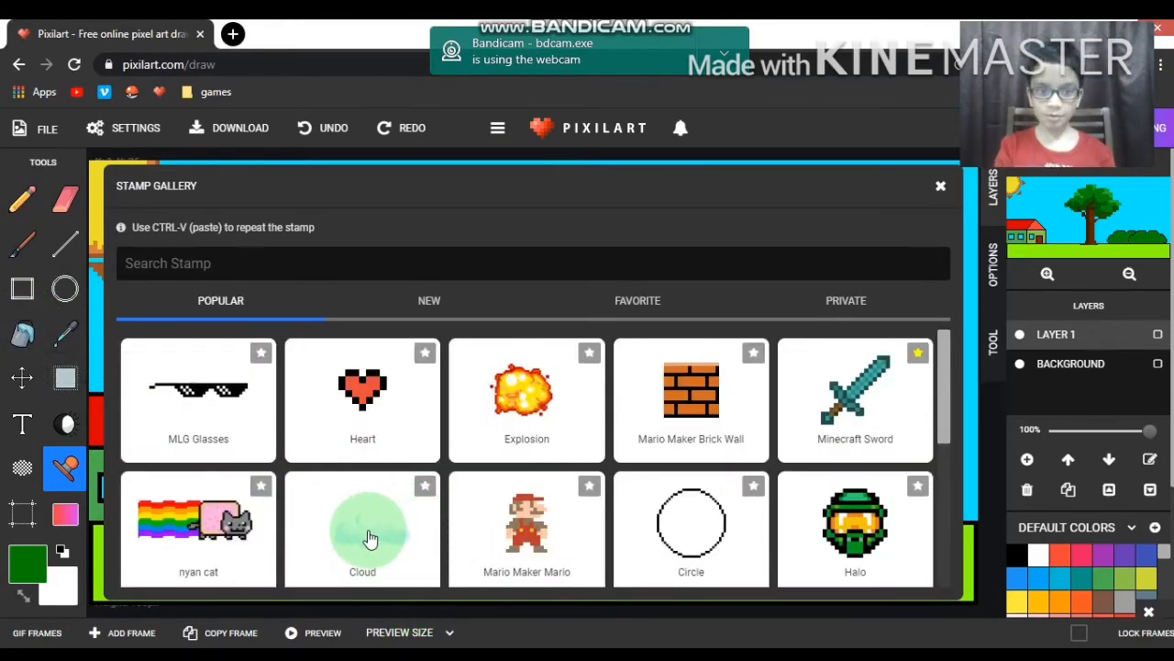
pyautogui.click(363, 528)
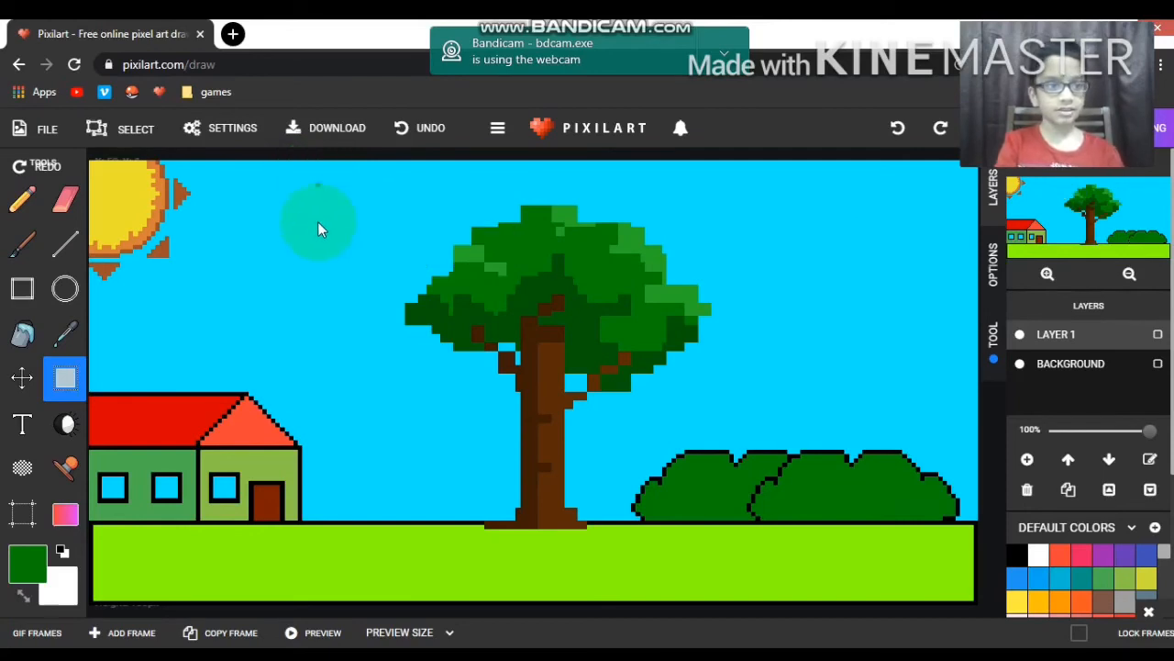
# Place a white cloud in the upper sky near the sun.
pyautogui.moveTo(319, 229); pyautogui.dragTo(230, 334)
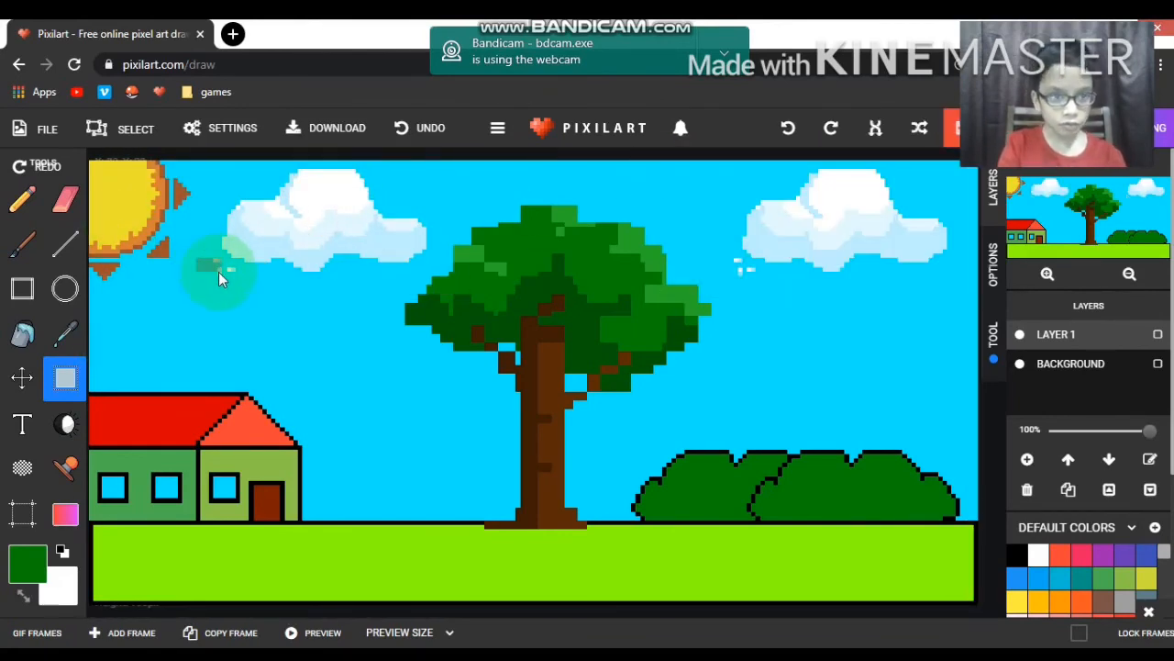
pyautogui.moveTo(285, 283)
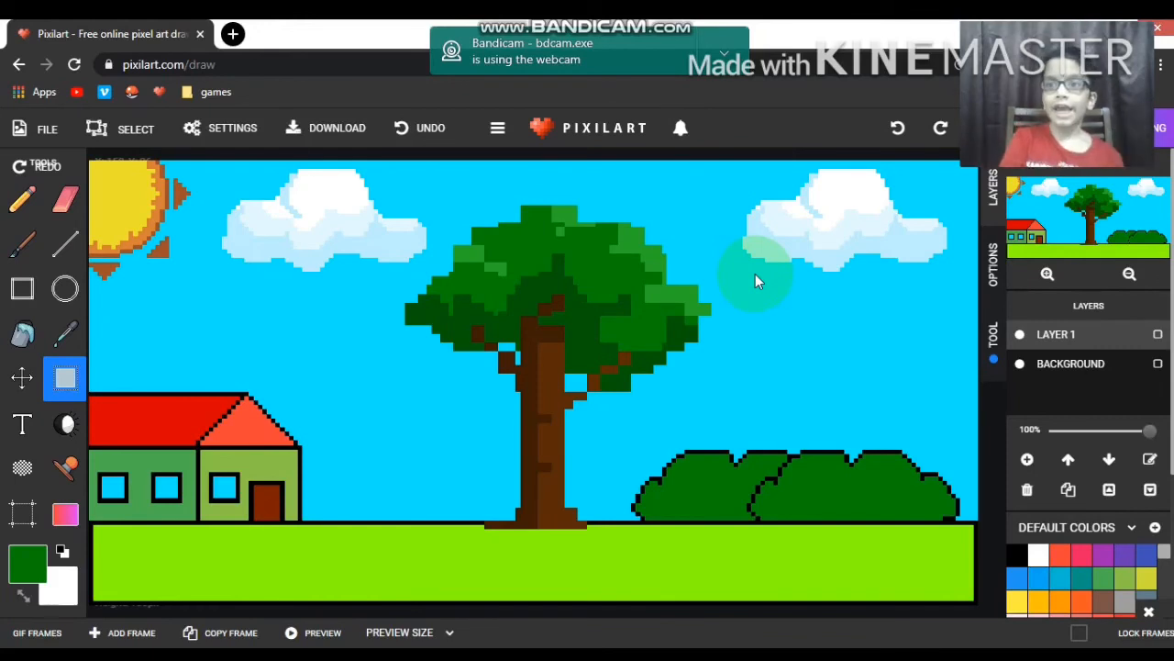
pyautogui.moveTo(20, 202)
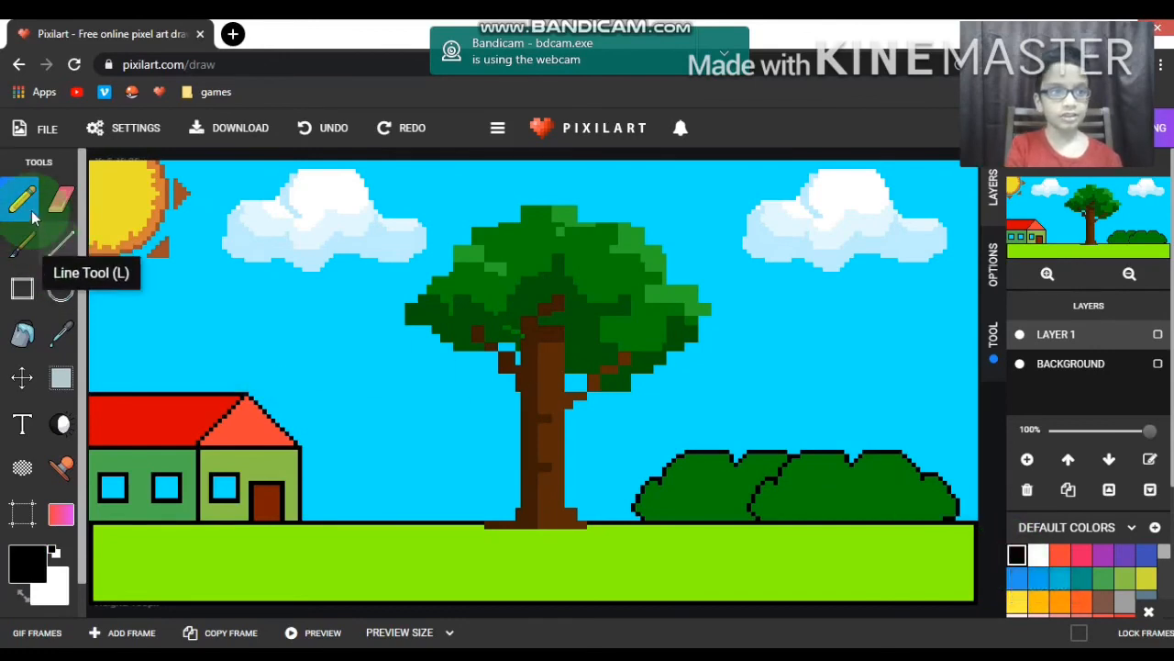
pyautogui.moveTo(62, 200)
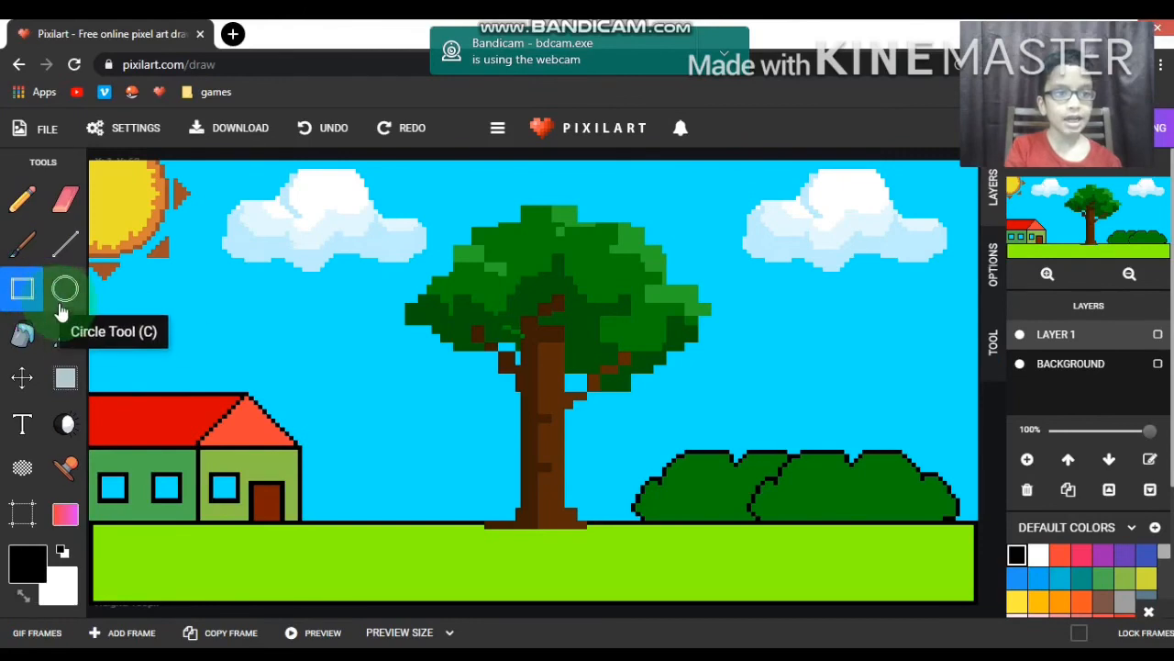
pyautogui.moveTo(66, 290)
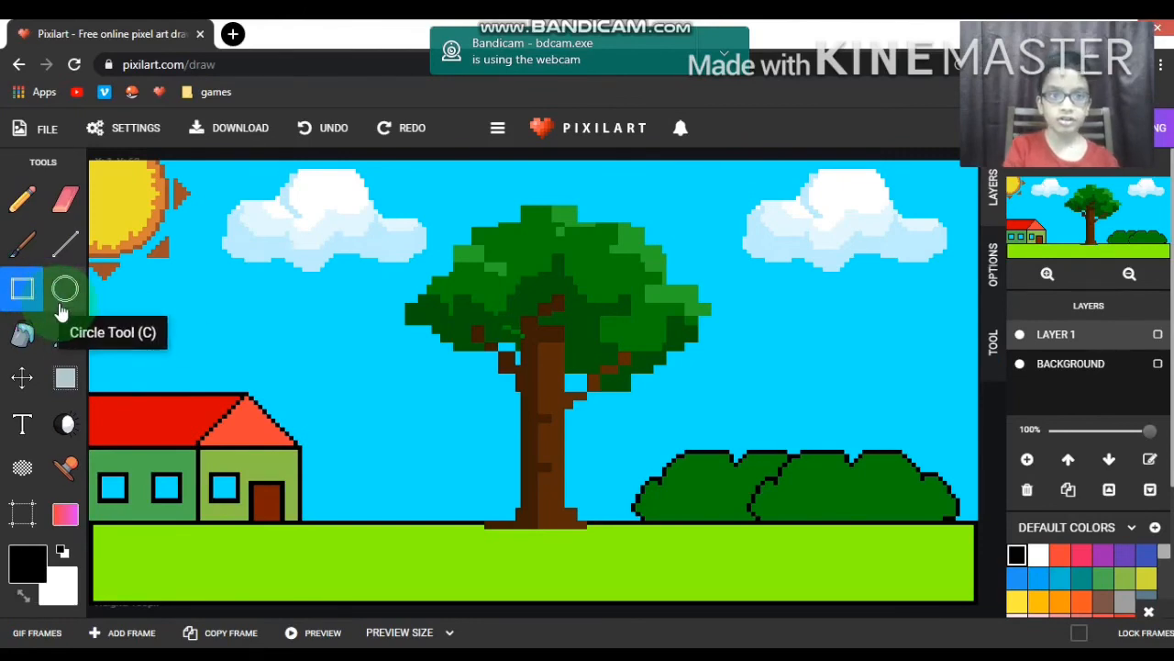
pyautogui.moveTo(22, 337)
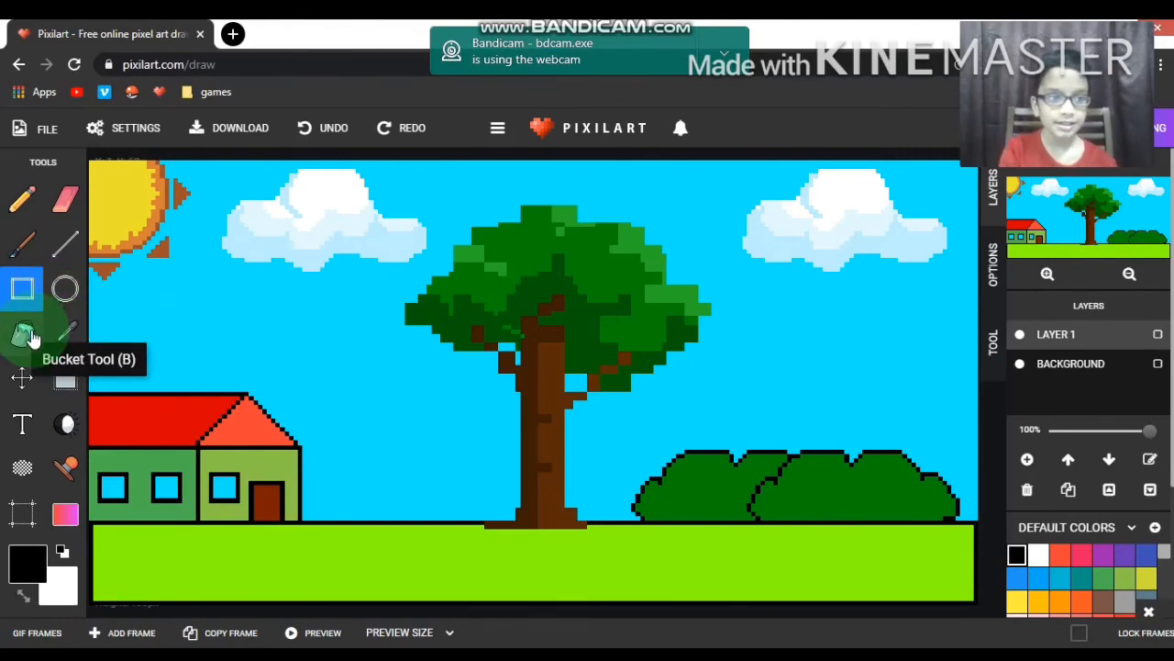
pyautogui.moveTo(66, 334)
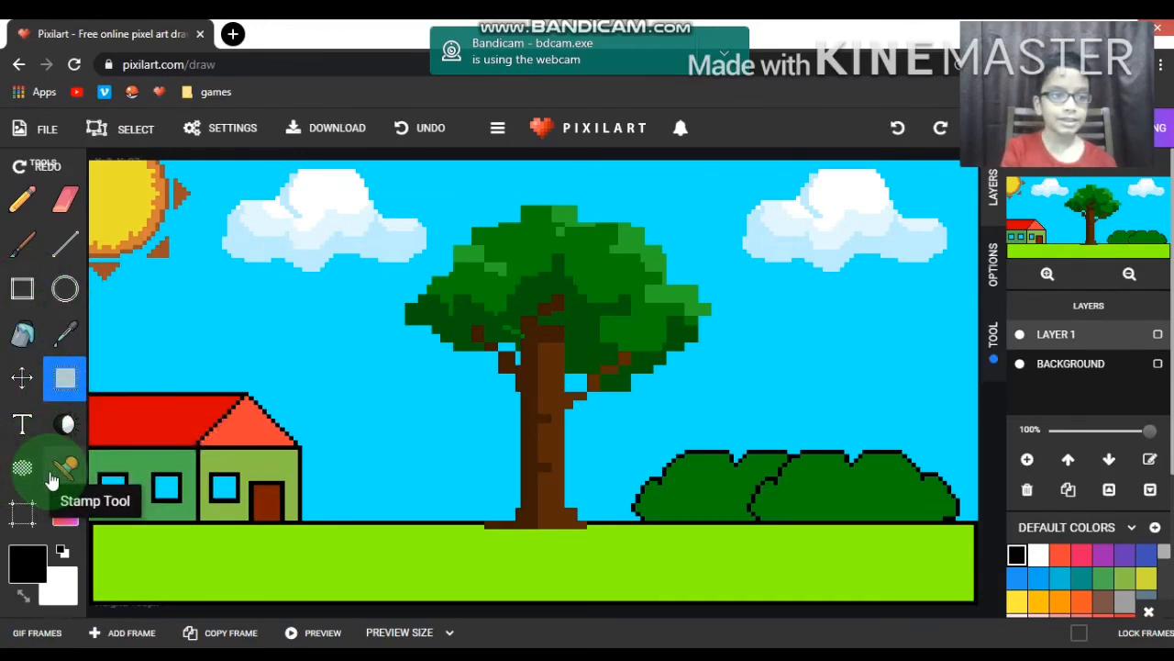
pyautogui.moveTo(29, 512)
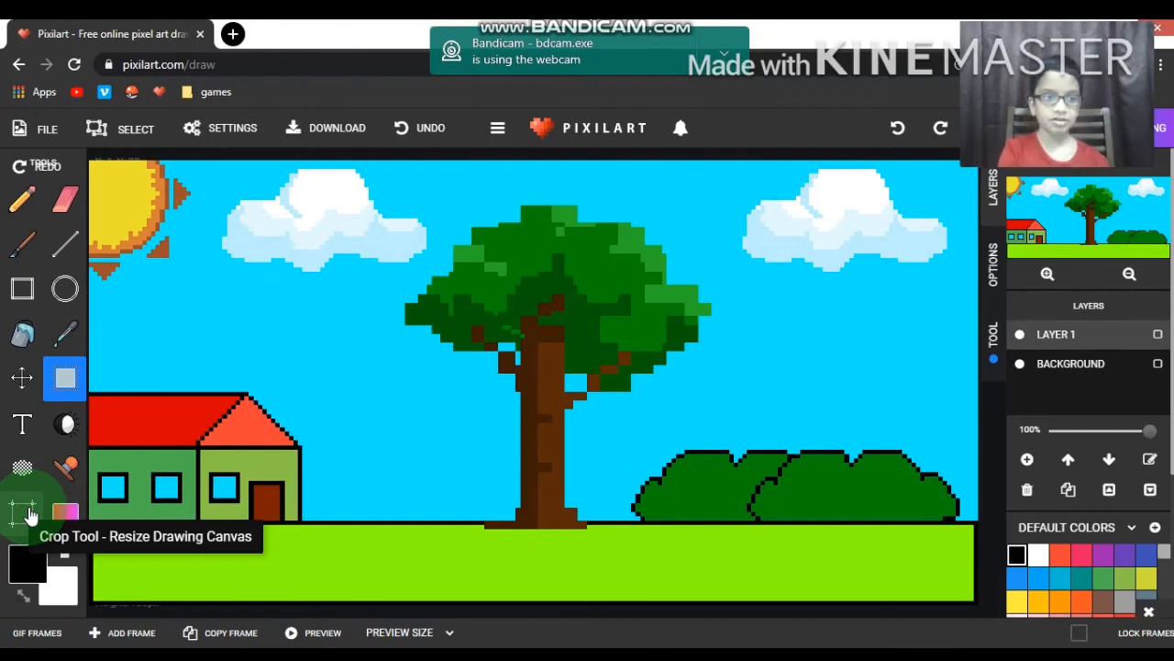
pyautogui.moveTo(64, 510)
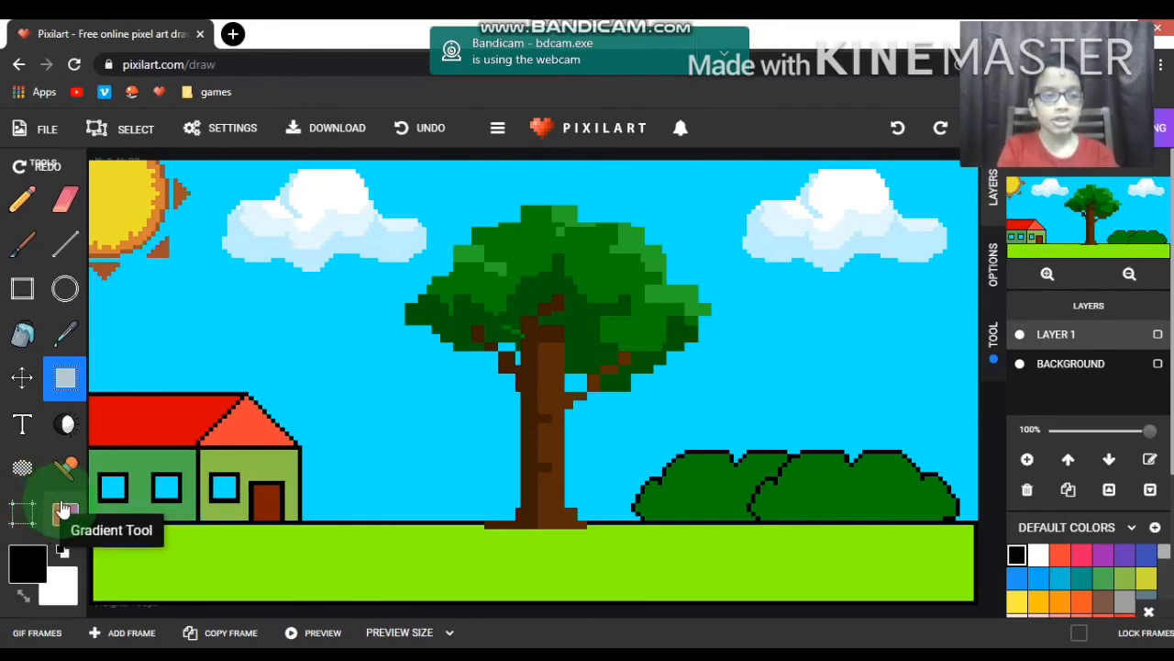
pyautogui.moveTo(22, 422)
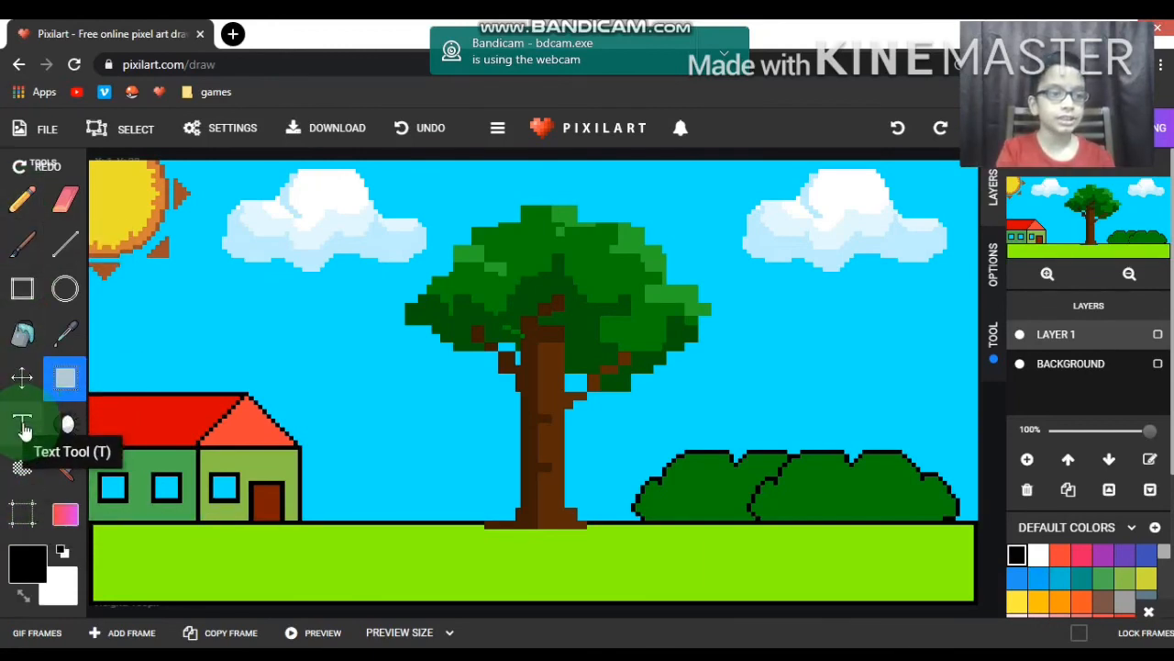
pyautogui.moveTo(22, 467)
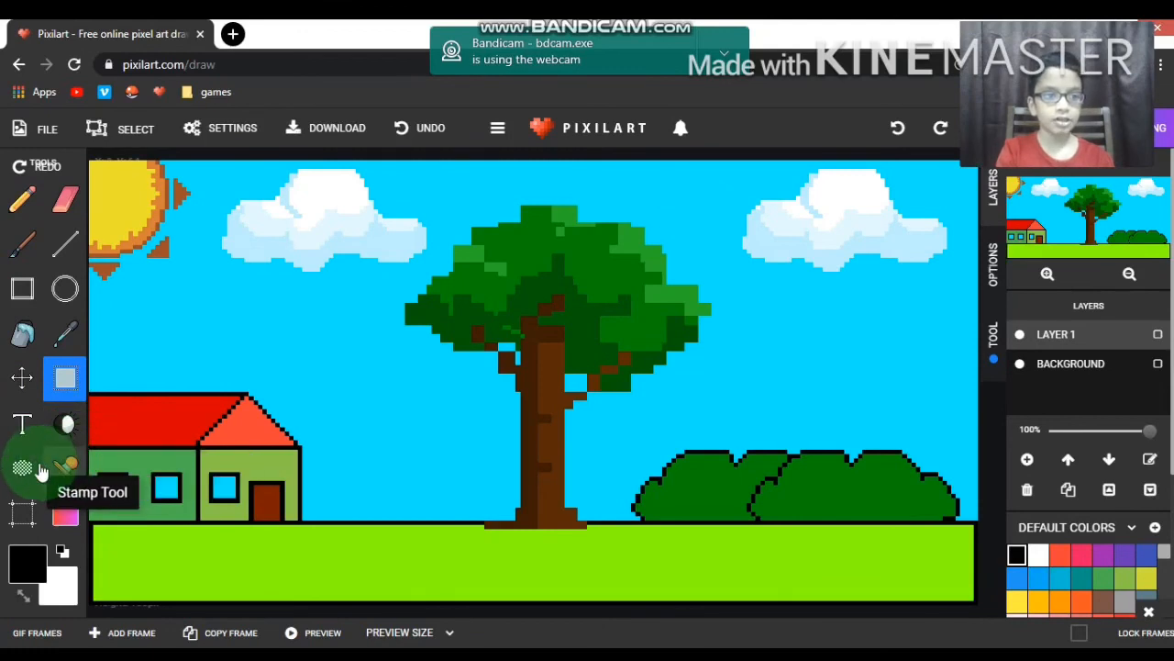